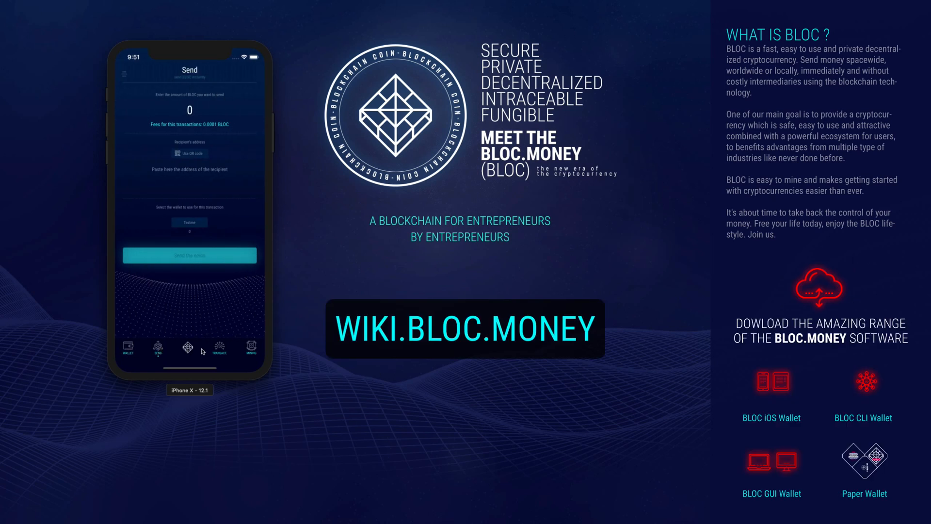
# - View the wallet app's Transactions and Mining screens in the simulator, then switch to Safari
pyautogui.click(220, 347)
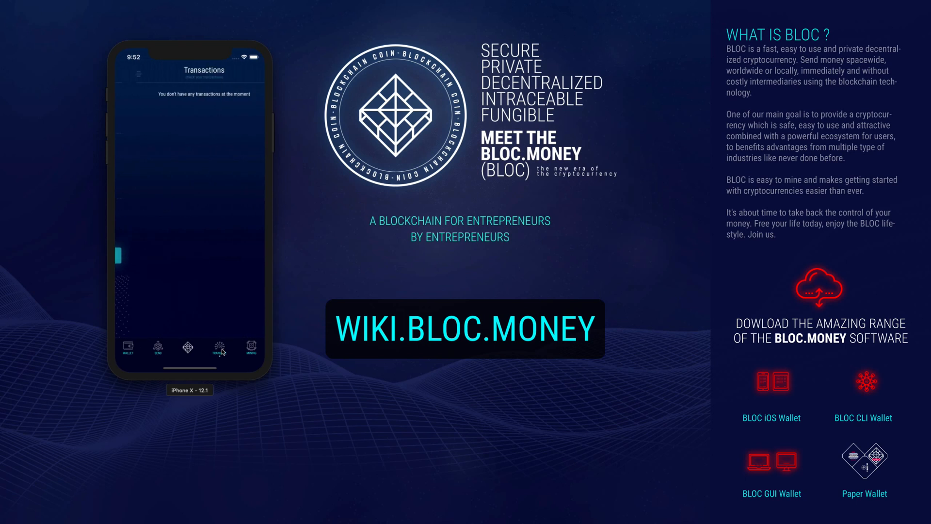
pyautogui.click(251, 349)
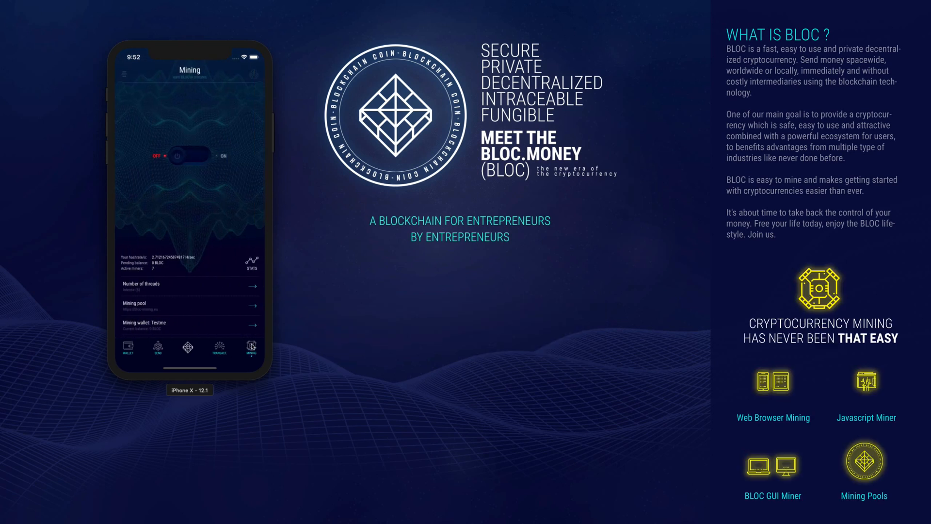
pyautogui.click(190, 156)
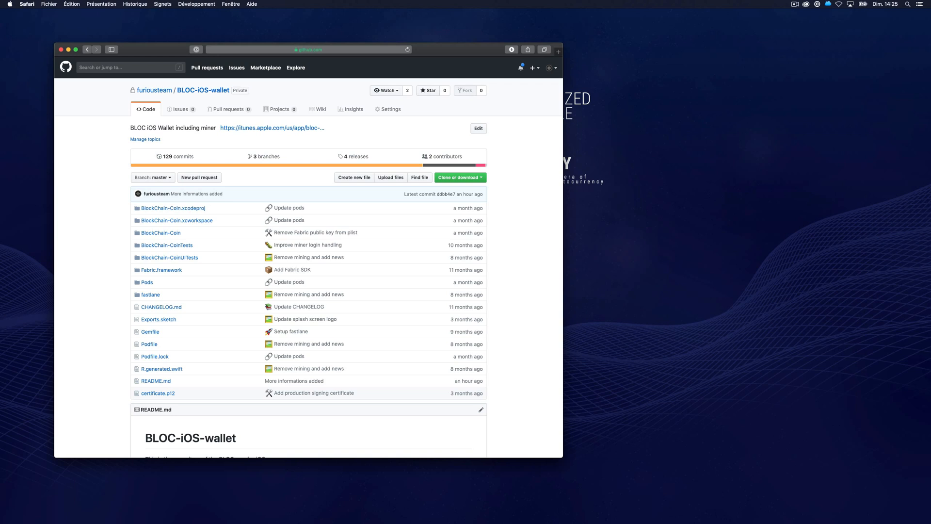
# - Arrange Terminal and the empty DEV Finder folder beside the BLOC-iOS-wallet GitHub page
pyautogui.click(592, 375)
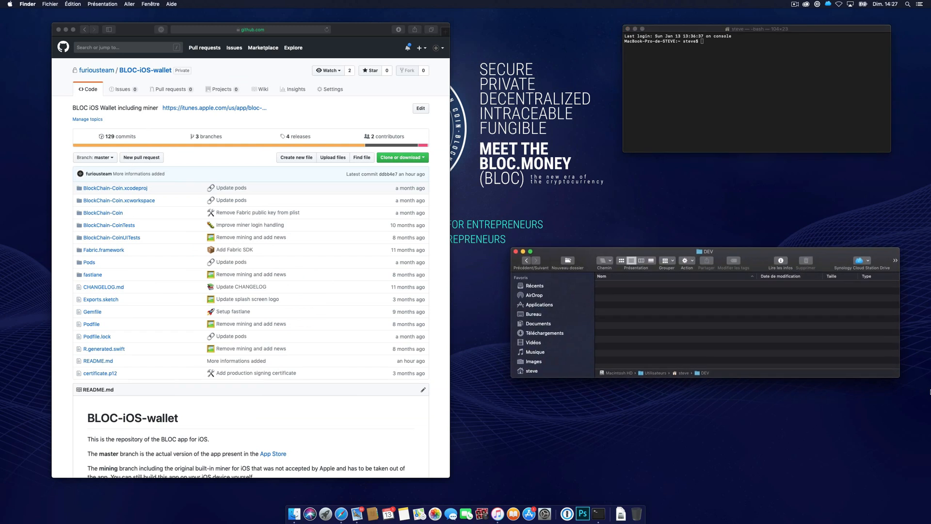
pyautogui.moveTo(315, 289)
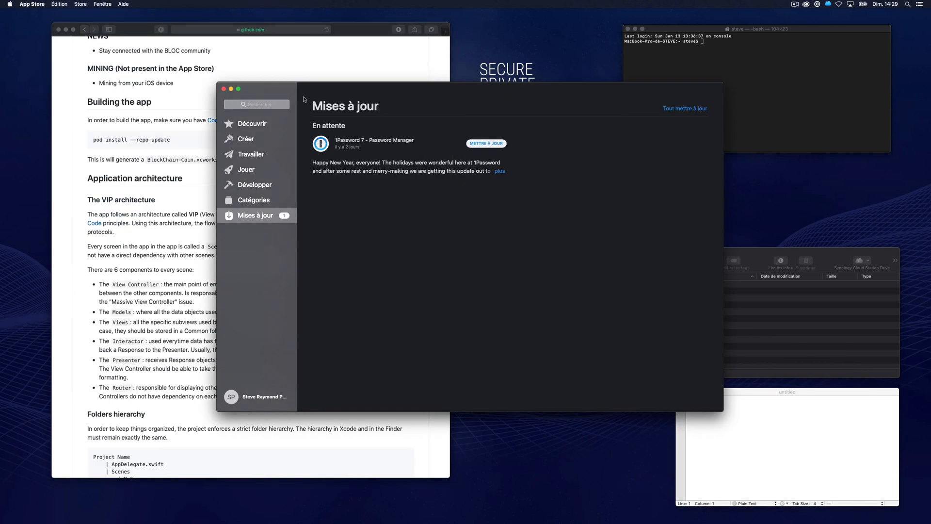
# - Search the App Store for 'xcode' and open the Xcode product page
pyautogui.write('xd')
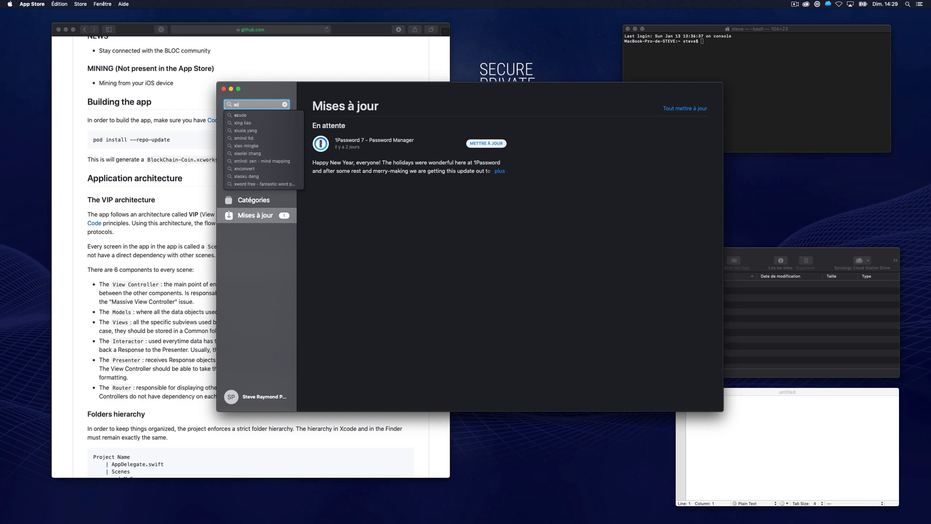
pyautogui.write('code')
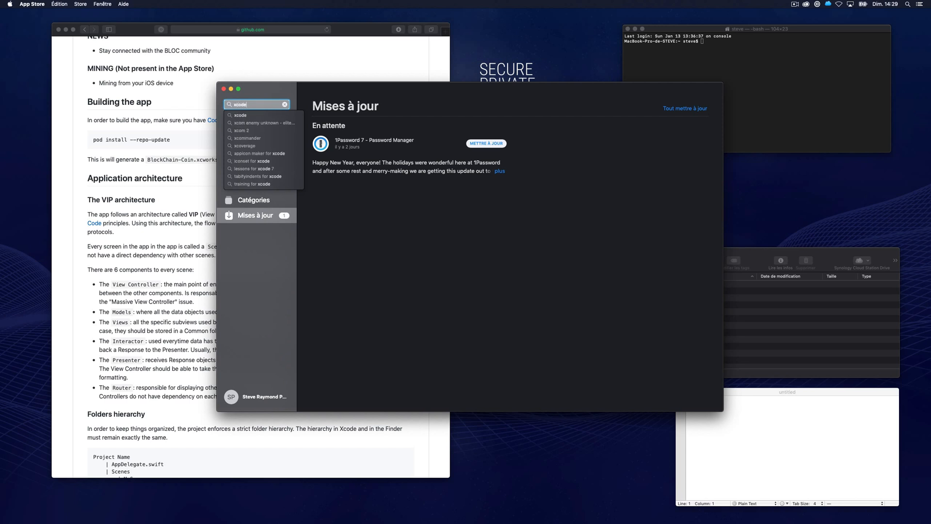
pyautogui.press('Return')
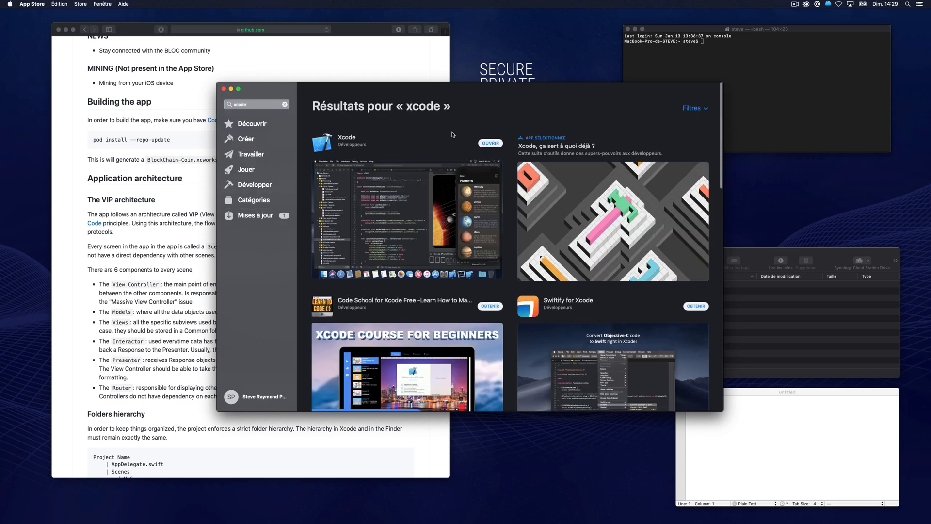
pyautogui.click(347, 141)
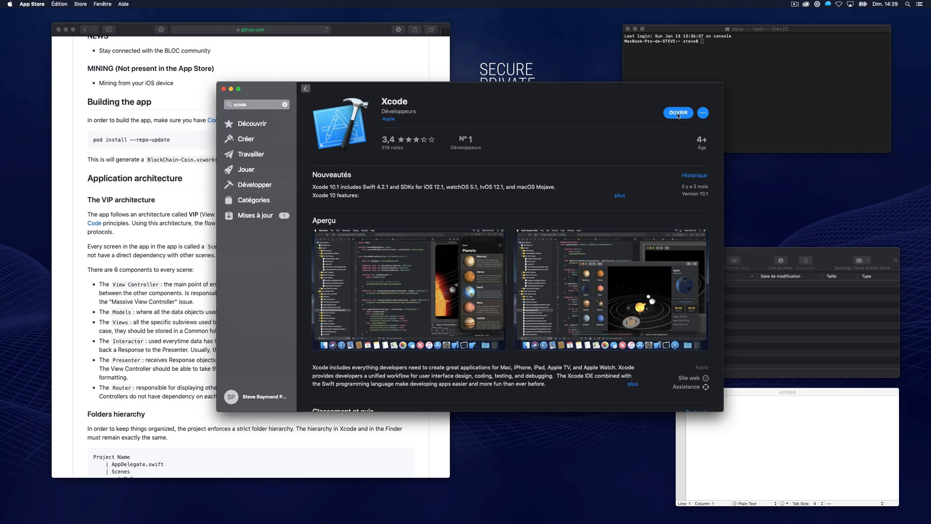
pyautogui.moveTo(194, 133)
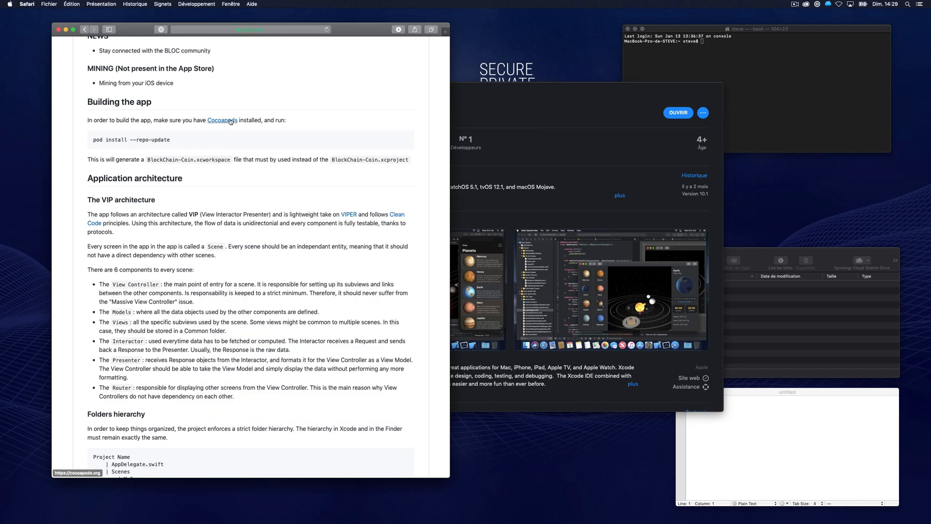
# - Open the README's CocoaPods link in a new window and scroll to the install command
pyautogui.rightClick(222, 120)
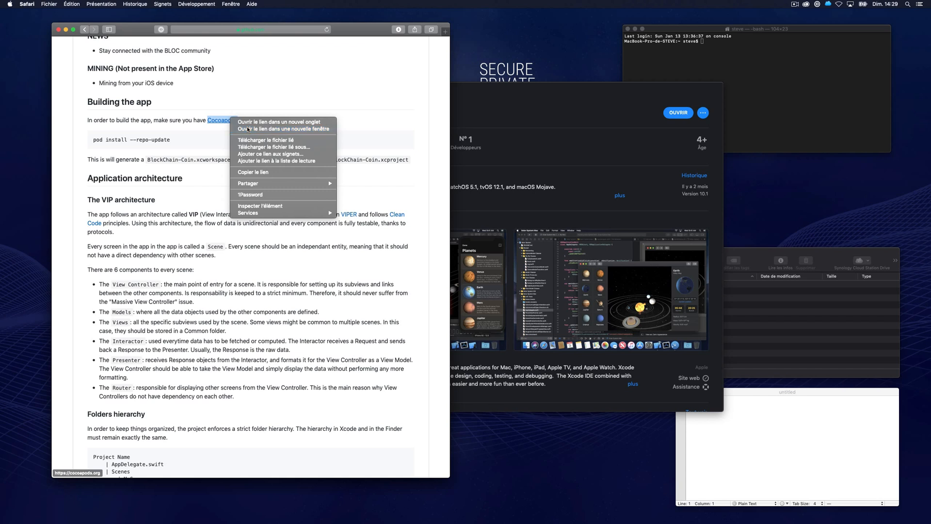
pyautogui.click(278, 122)
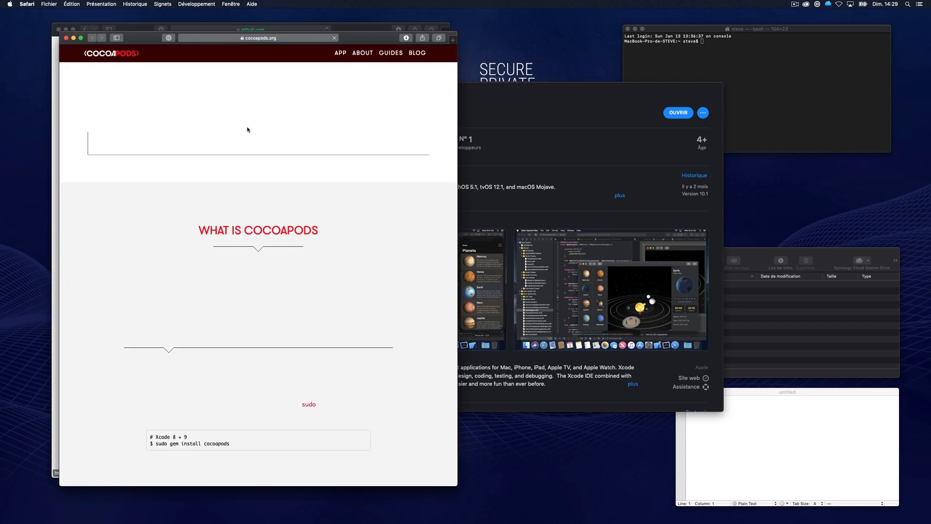
pyautogui.scroll(-3)
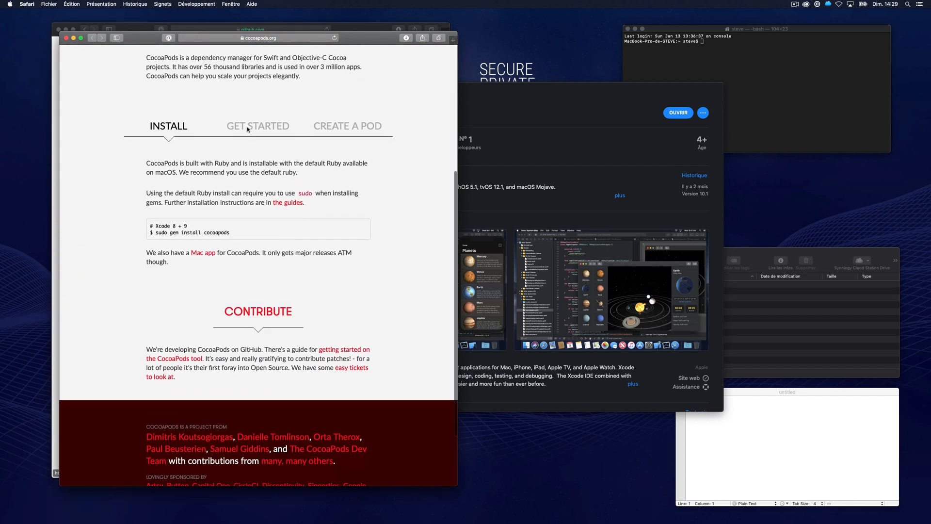
pyautogui.scroll(-3)
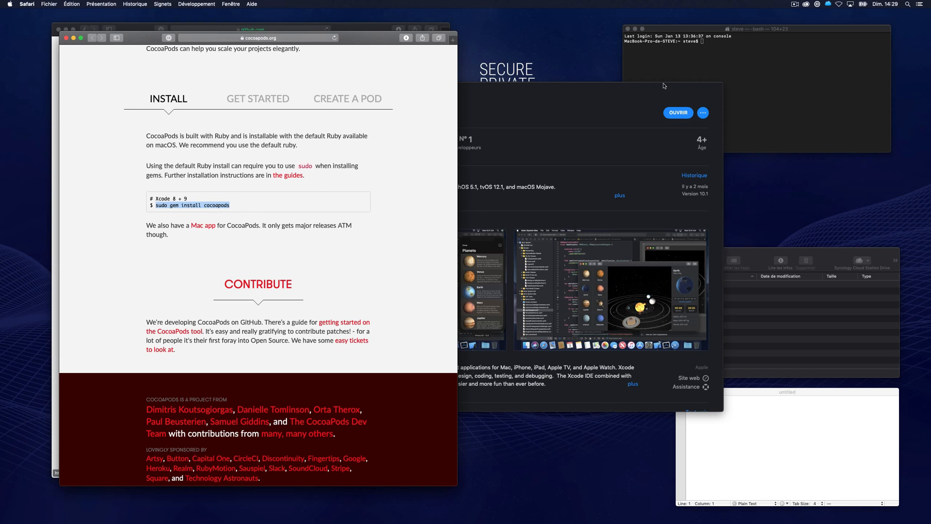
# - Paste and run 'sudo gem install cocoapods' in Terminal, installing CocoaPods 1.5.3
pyautogui.rightClick(701, 56)
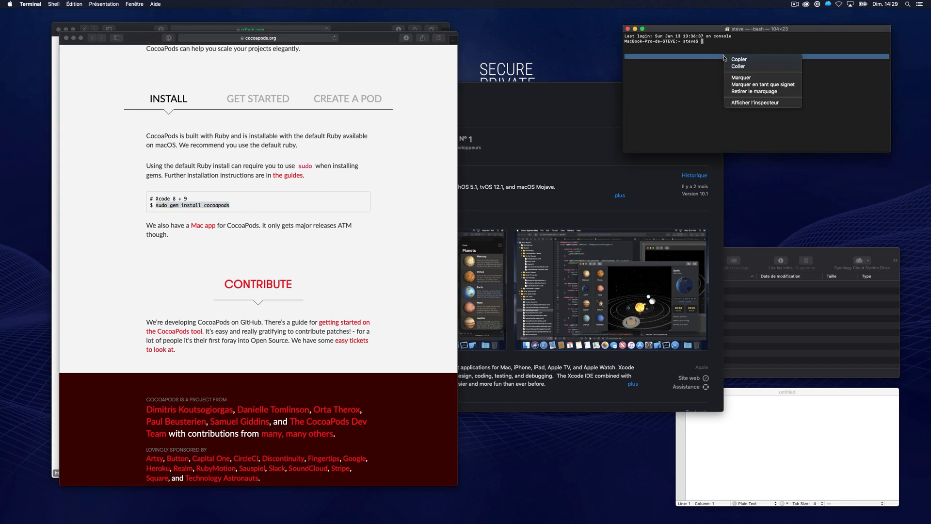
pyautogui.click(738, 67)
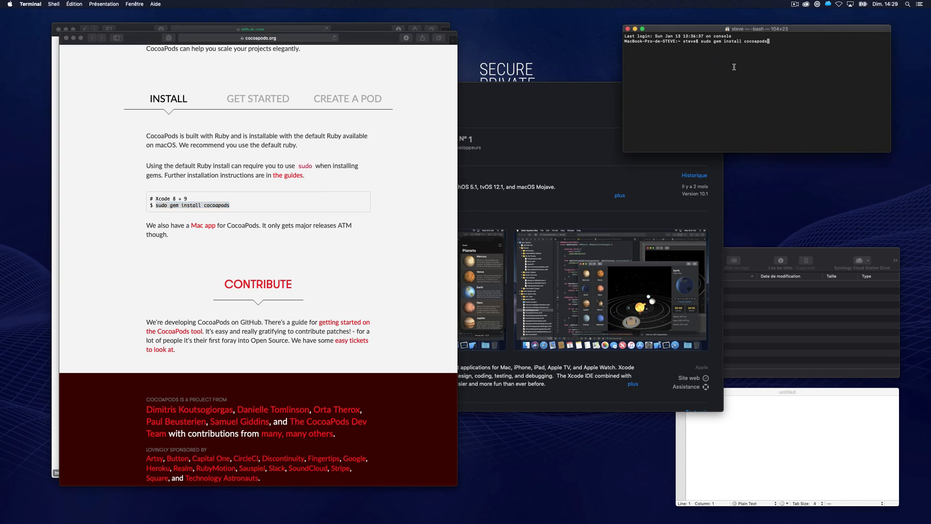
pyautogui.press('Return')
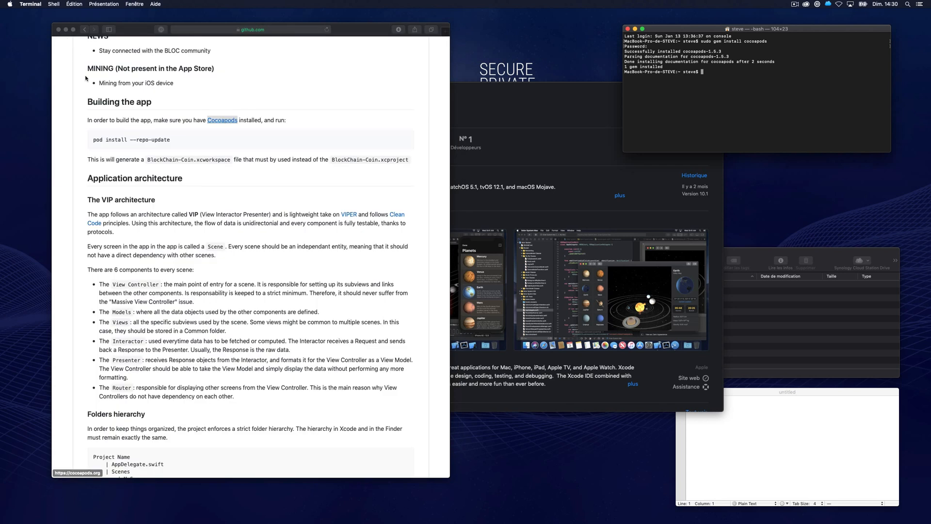
pyautogui.scroll(3)
pyautogui.write('cd DEV')
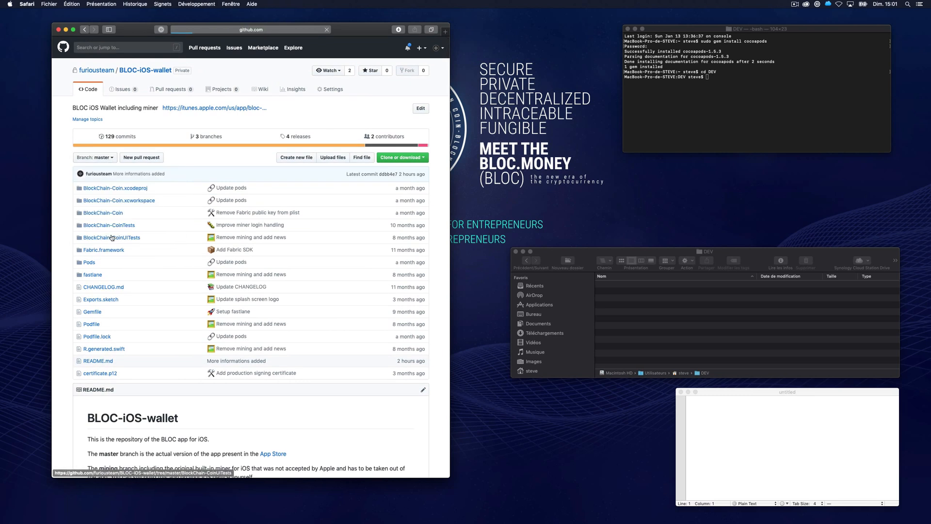
# - Switch the GitHub repo to the mining branch and get its clone URL
pyautogui.click(94, 158)
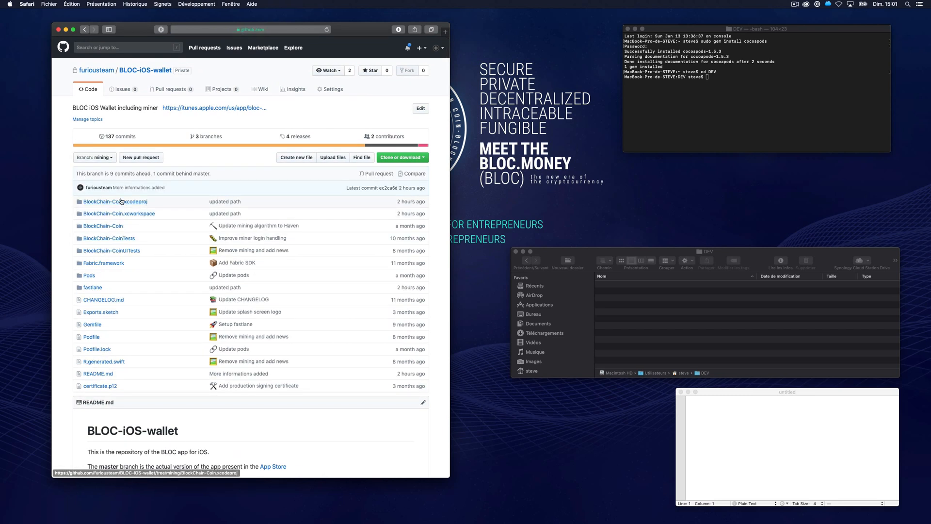
pyautogui.click(400, 157)
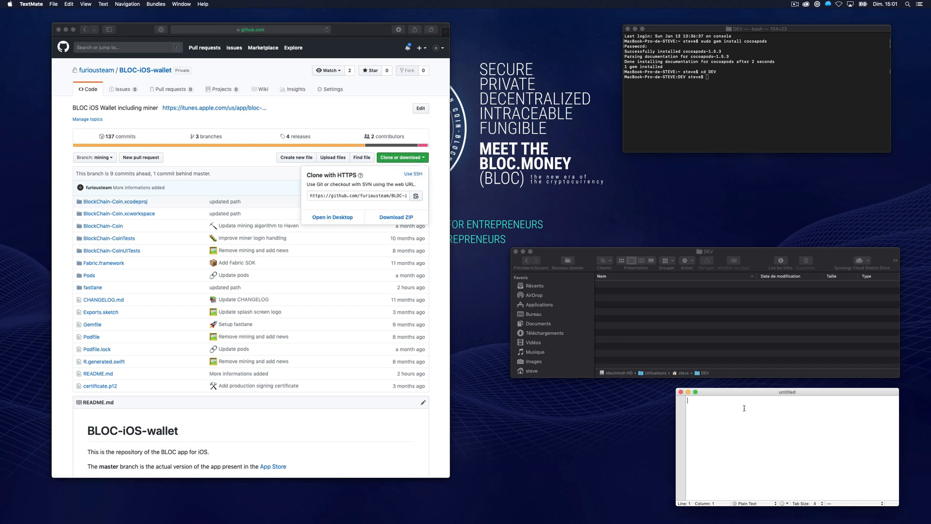
pyautogui.write('https://github.com/furiousteam/BLOC-iOS-wallet.git')
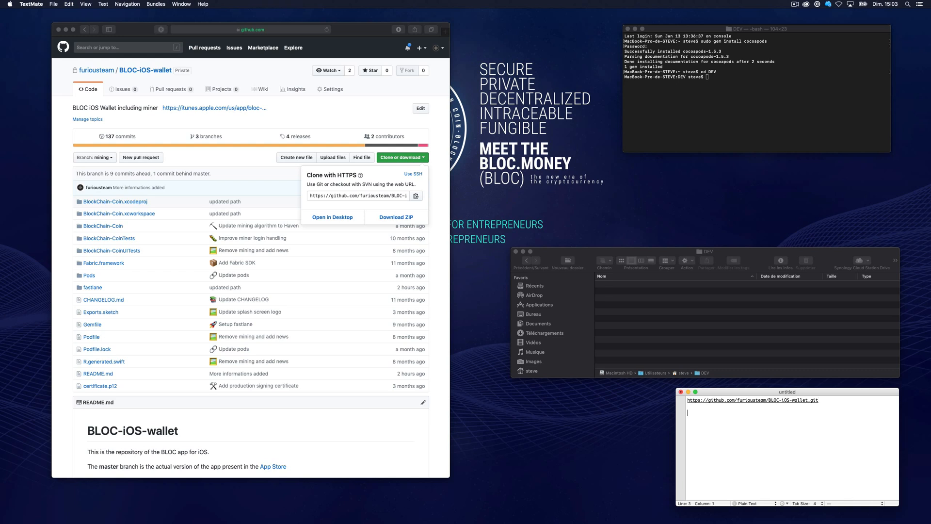
# - Write 'git clone -b mining' with the repo URL and folder BLOC-iOS-wallet-mining in TextMate
pyautogui.write('git cl')
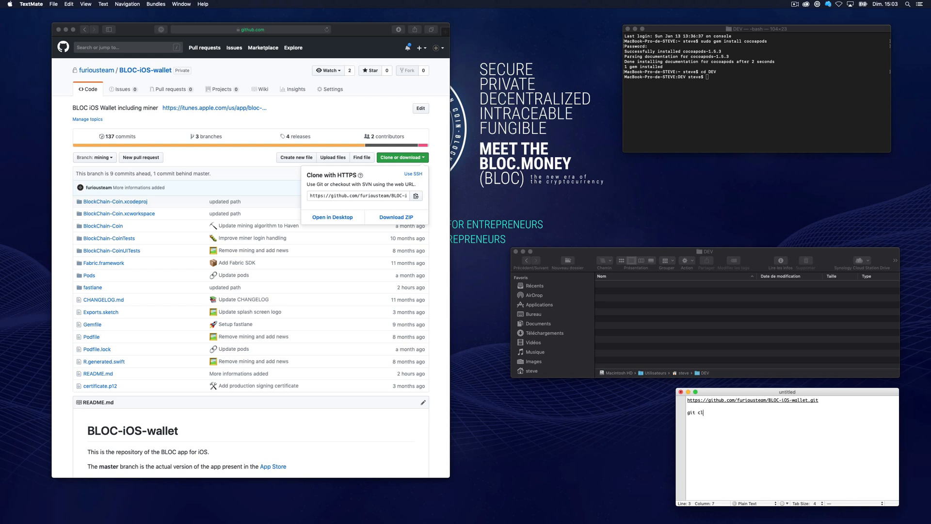
pyautogui.write('one')
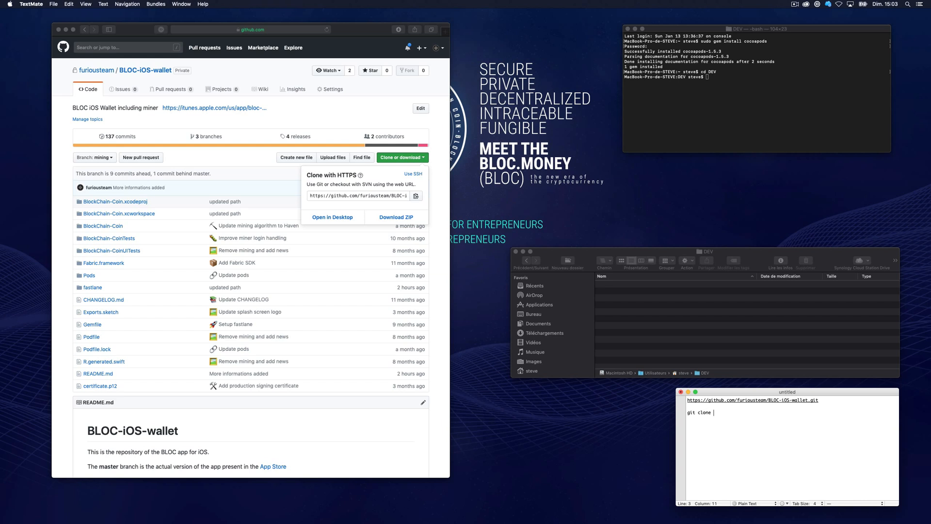
pyautogui.write('-b')
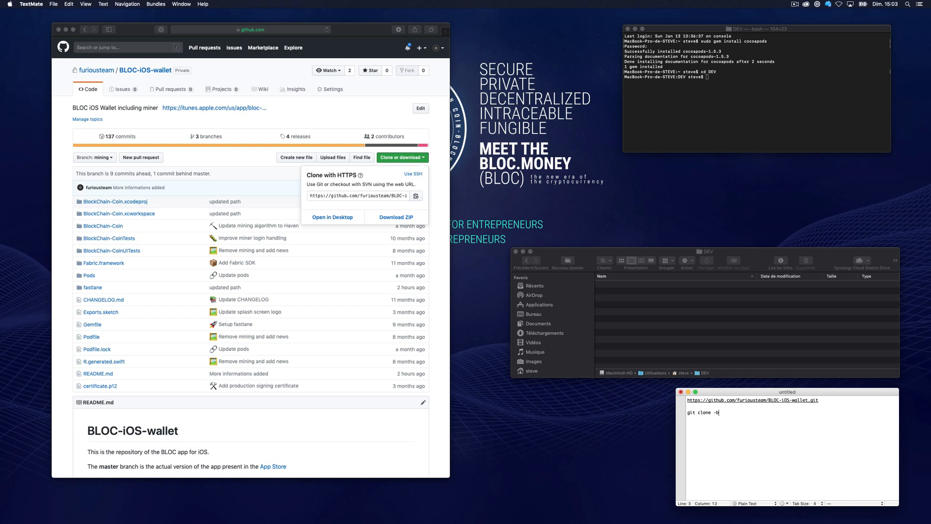
pyautogui.write('minin')
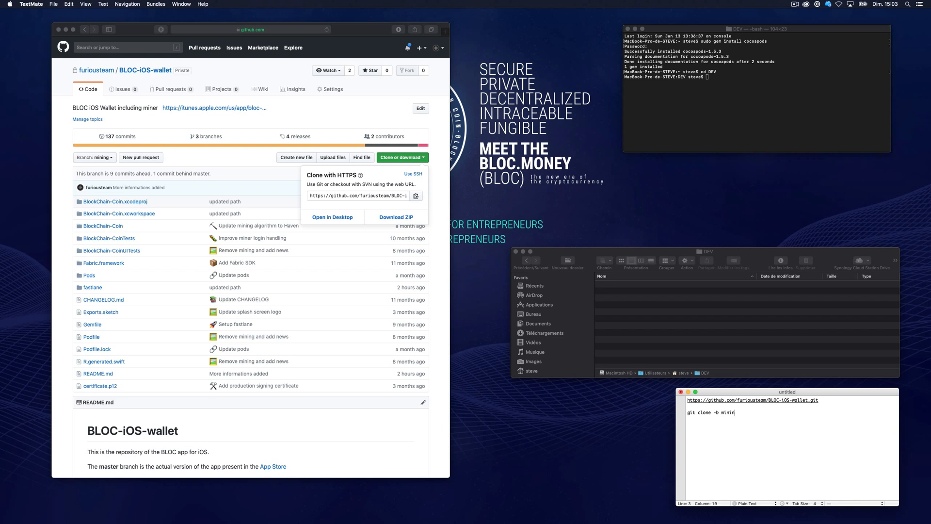
pyautogui.write('g')
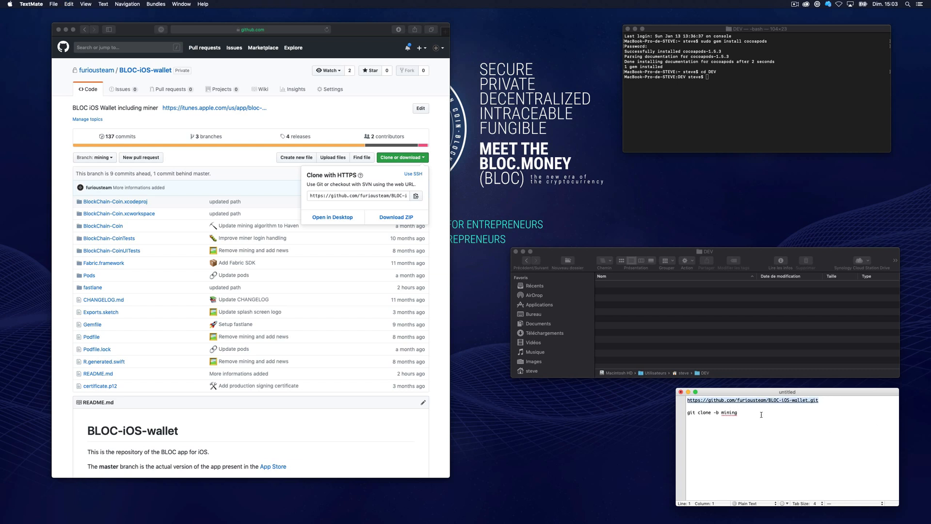
pyautogui.write('https://github.com/furiousteam/BLOC-iOS-wallet.git')
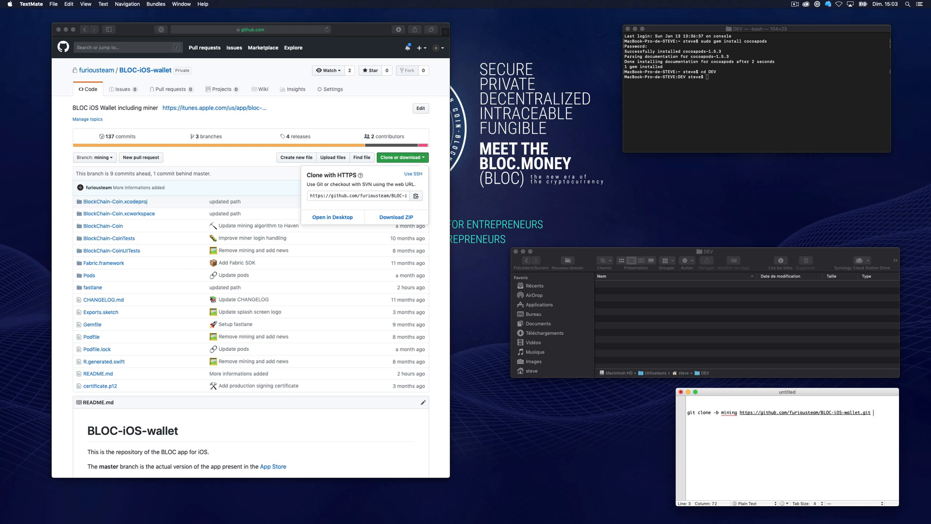
pyautogui.write('BLOC')
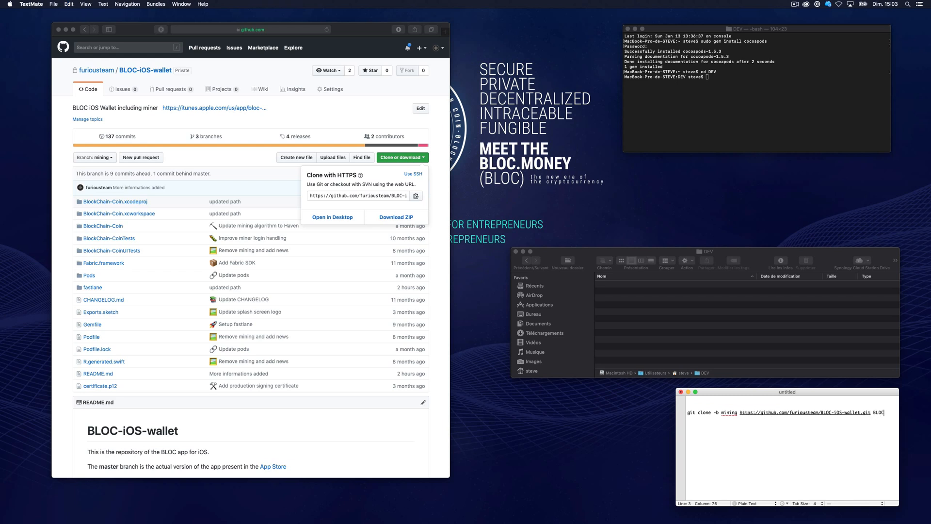
pyautogui.write('-')
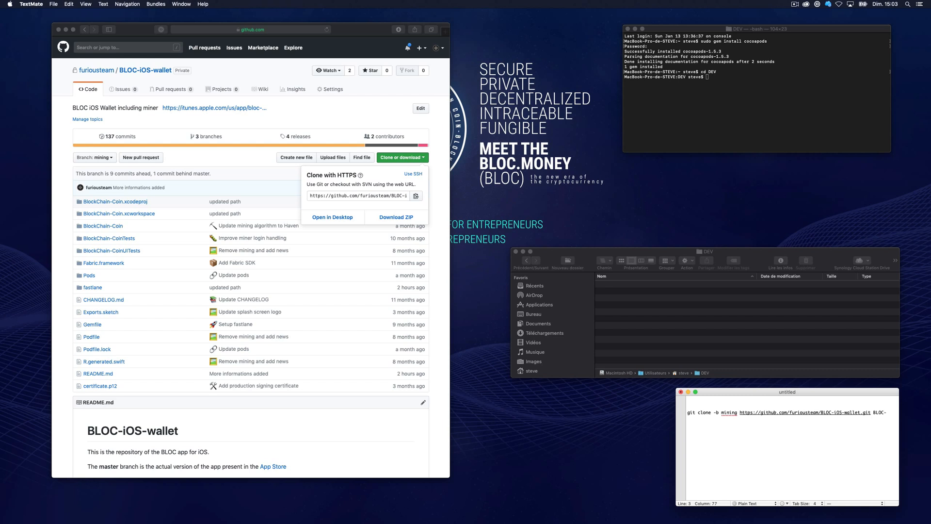
pyautogui.write('BLOC-iOS-wallet-mining')
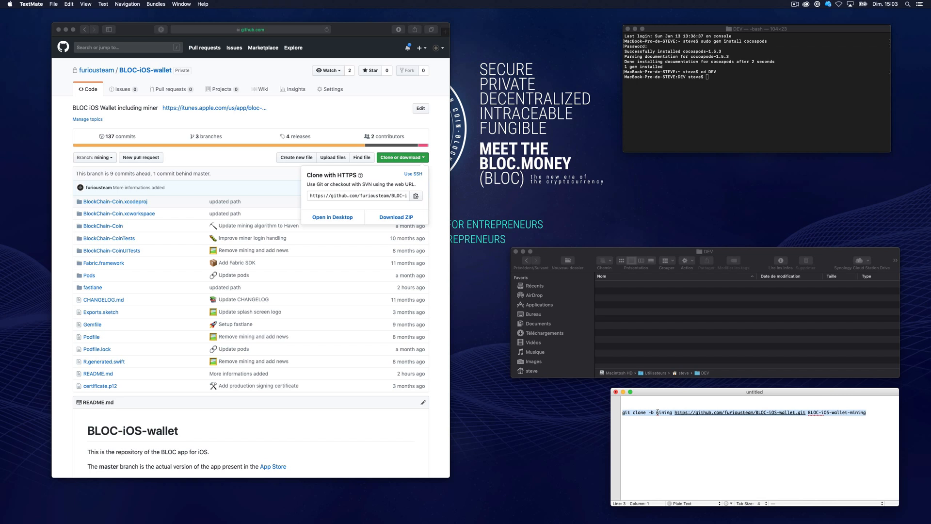
pyautogui.moveTo(724, 117)
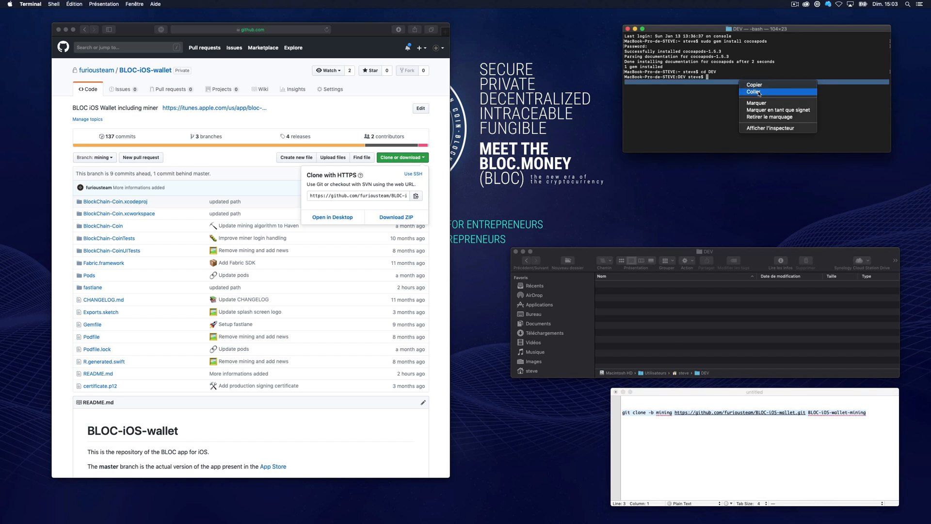
# - Paste and run the mining-branch clone command in Terminal, creating BLOC-iOS-wallet-mining
pyautogui.click(755, 93)
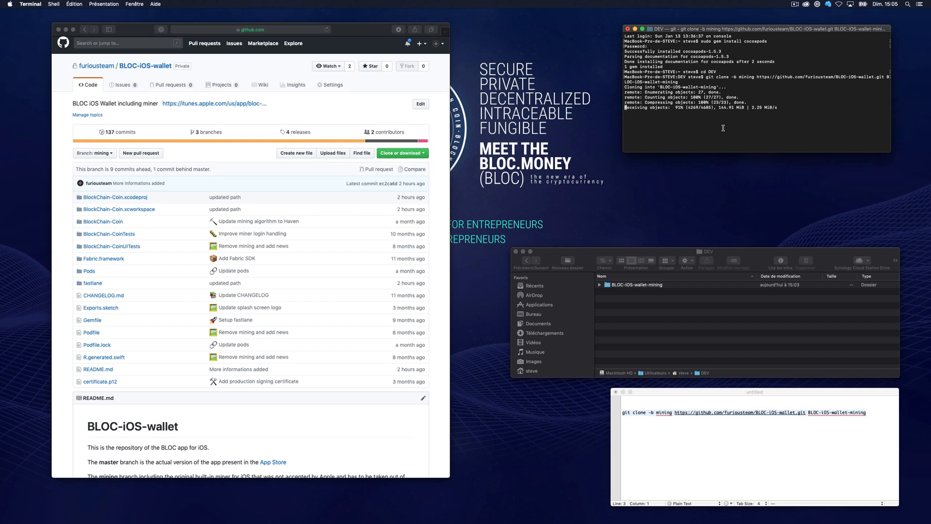
pyautogui.scroll(-3)
pyautogui.write('cd BLOC-iOS-wallet-mining')
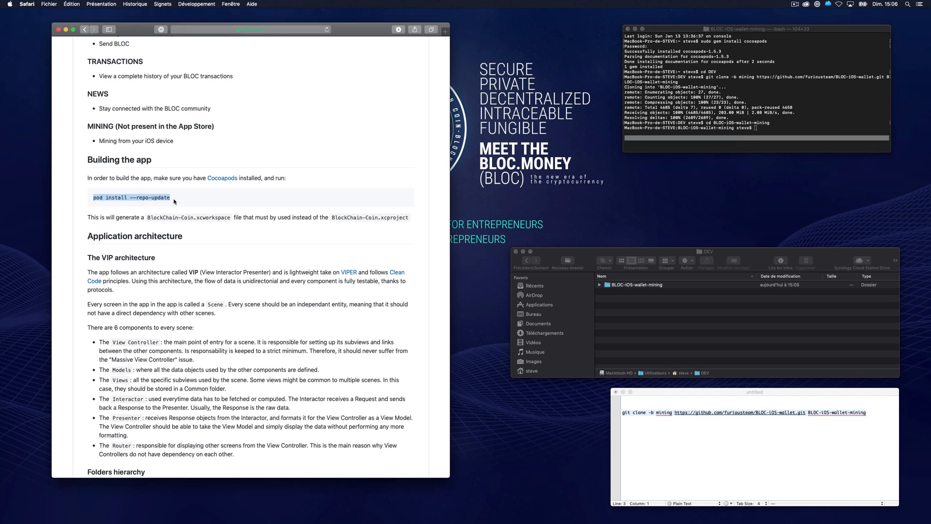
pyautogui.moveTo(182, 201)
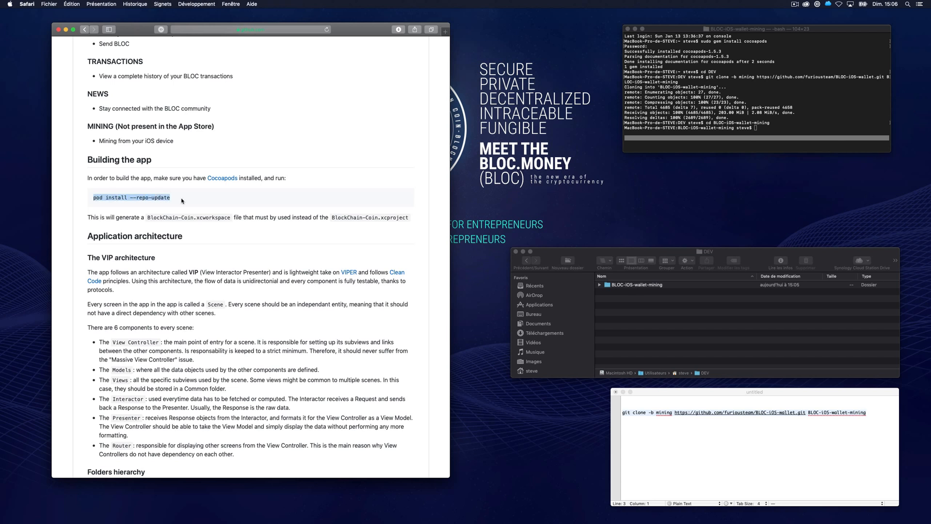
pyautogui.moveTo(722, 161)
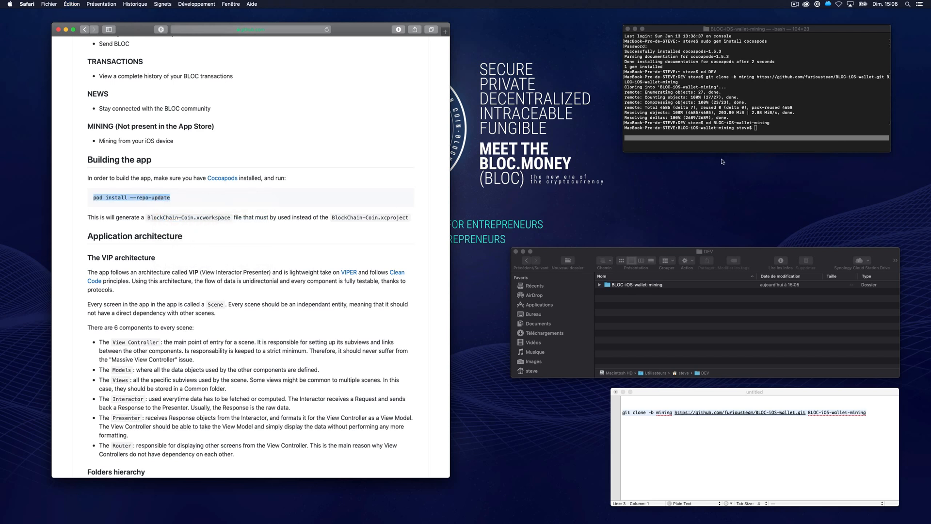
# - Paste and run 'pod install --repo-update' in Terminal inside BLOC-iOS-wallet-mining
pyautogui.rightClick(760, 129)
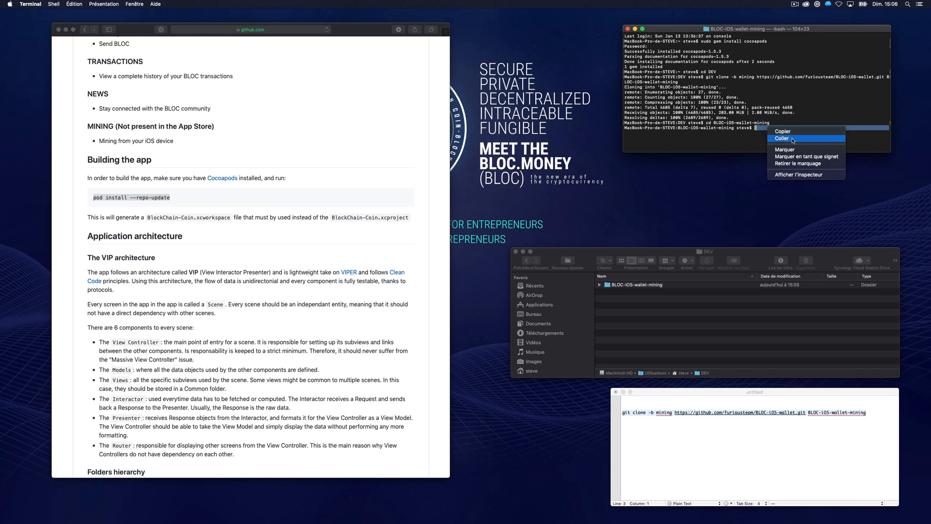
pyautogui.click(782, 138)
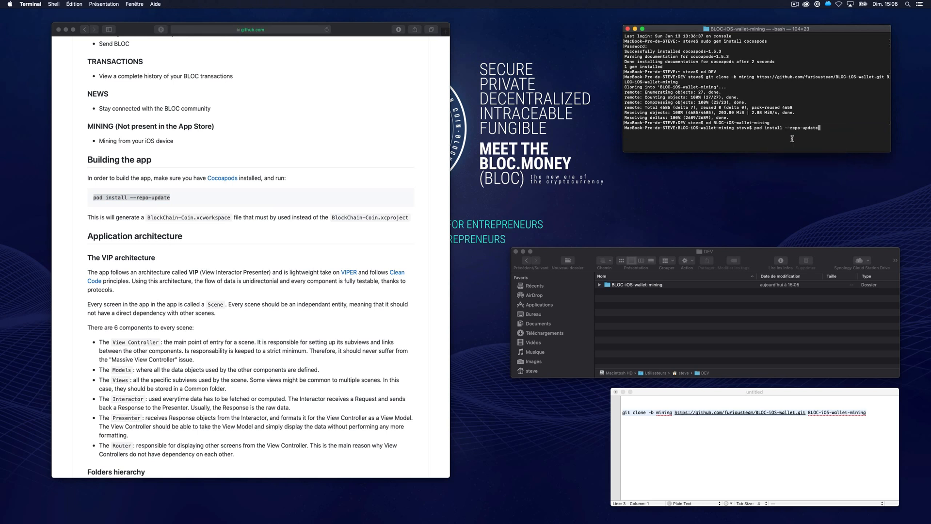
pyautogui.press('Return')
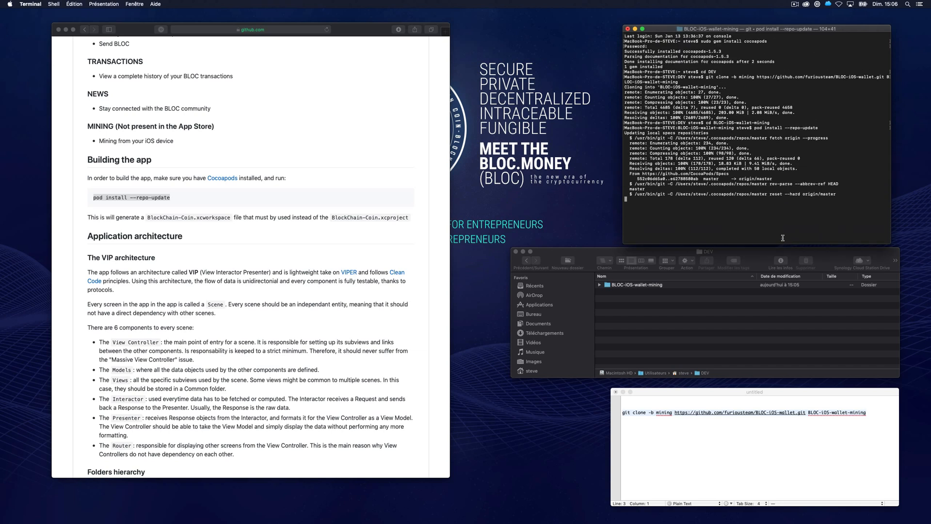
pyautogui.moveTo(783, 232)
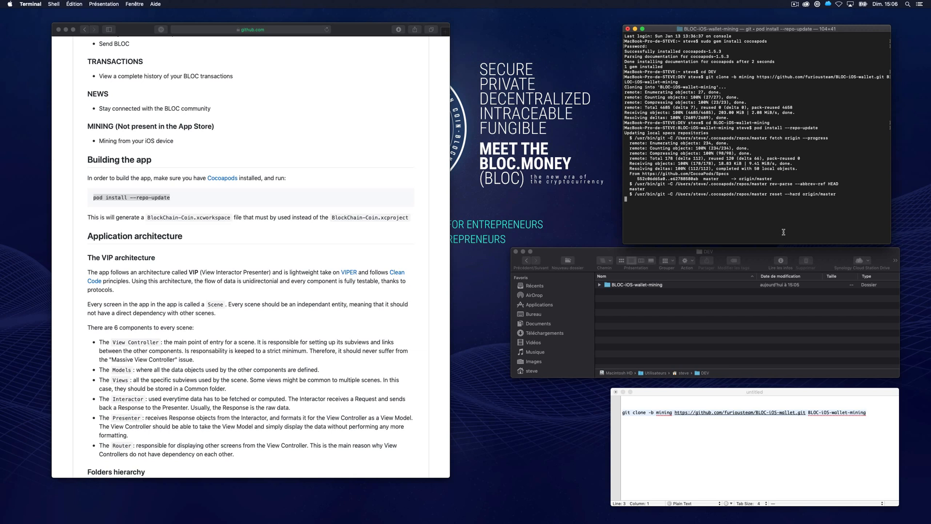
pyautogui.moveTo(777, 236)
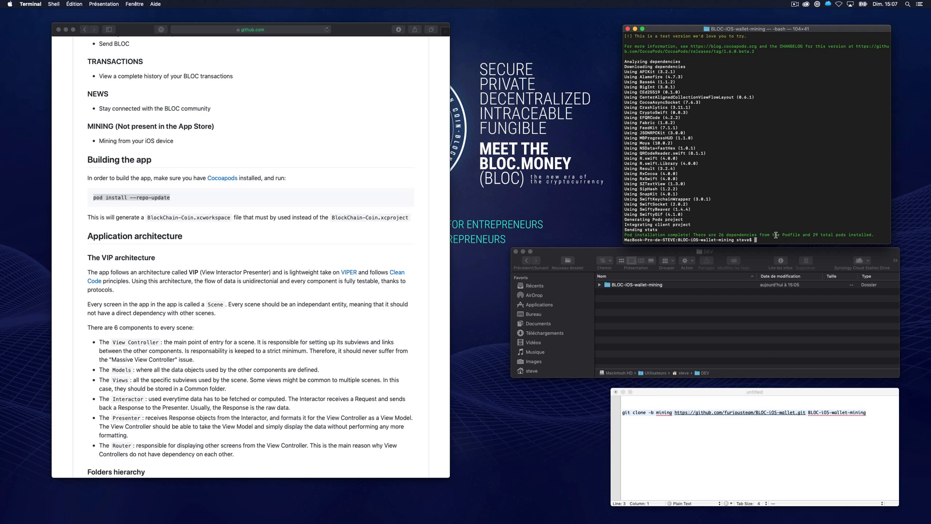
pyautogui.moveTo(146, 227)
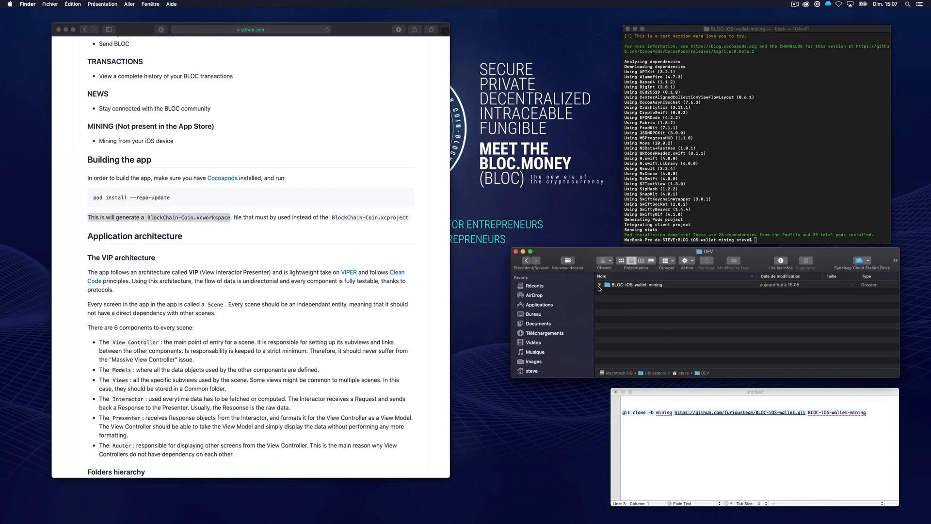
# - Expand BLOC-iOS-wallet-mining in Finder and select BlockChain-Coin.xcworkspace
pyautogui.click(600, 288)
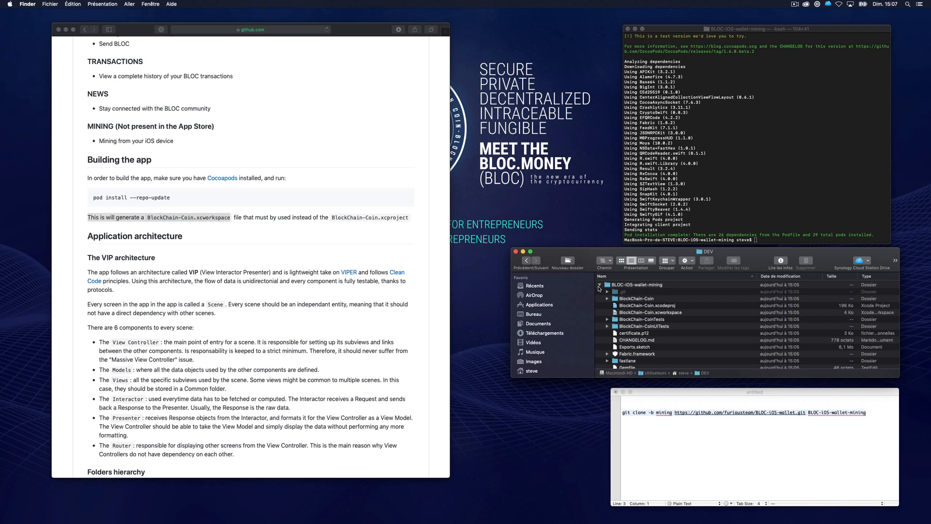
pyautogui.click(651, 312)
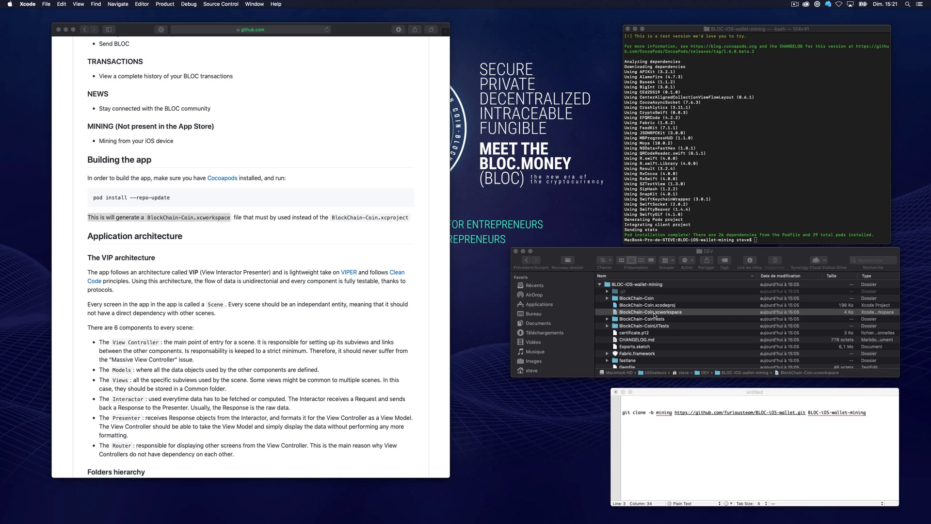
# - Open the workspace in Xcode and set a signing team in the BlockChain-Coin project settings
pyautogui.doubleClick(649, 312)
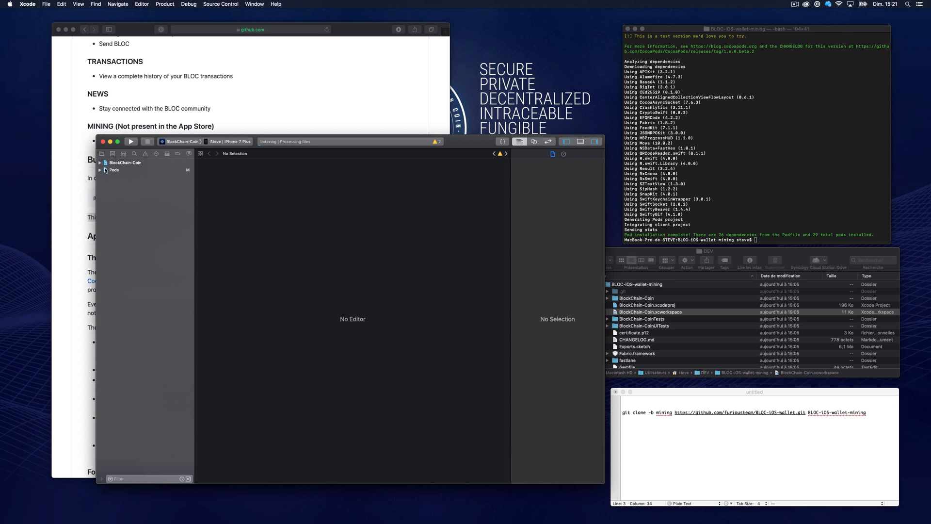
pyautogui.click(101, 163)
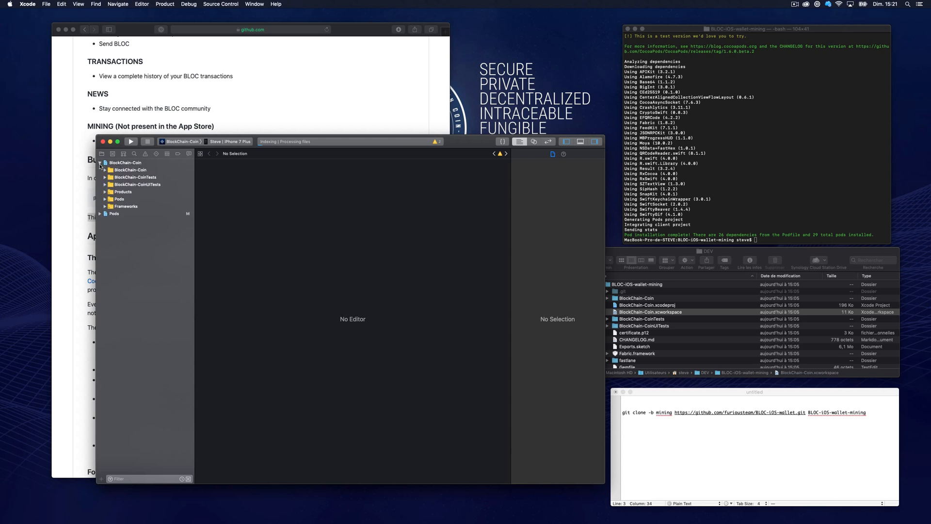
pyautogui.click(105, 163)
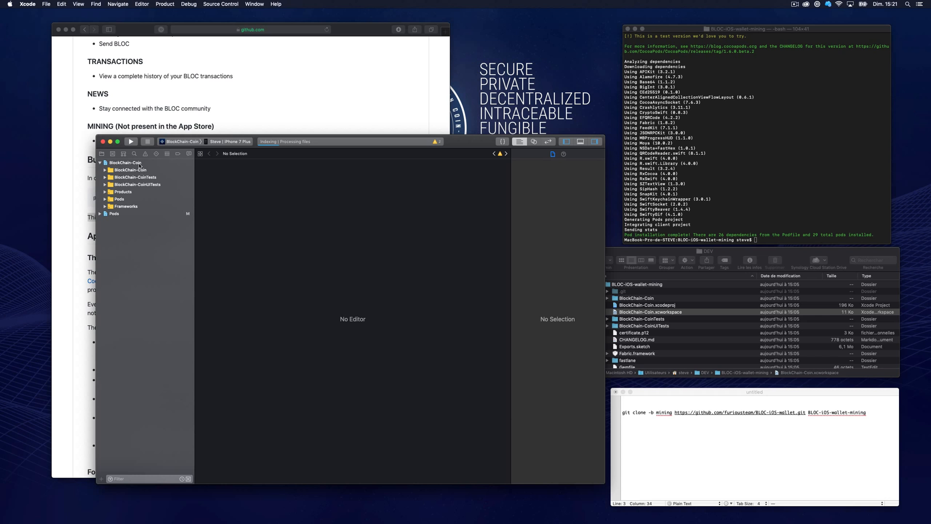
pyautogui.click(124, 163)
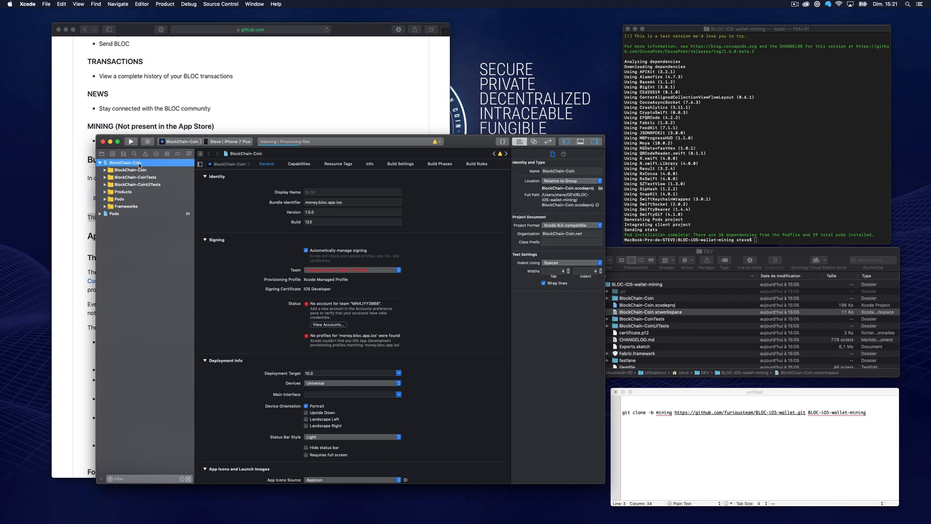
pyautogui.click(351, 270)
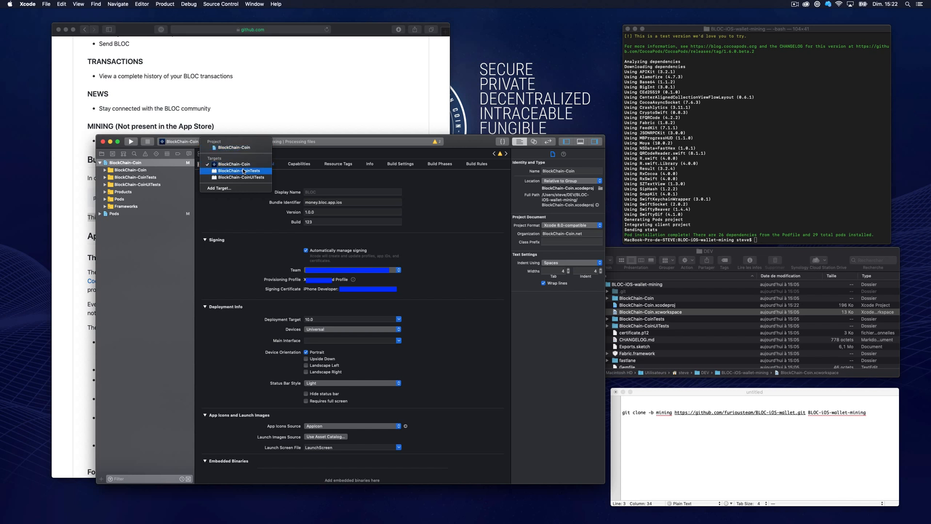
# - Assign the development team to the BlockChain-CoinTests target, then select BlockChain-CoinUITests
pyautogui.click(235, 170)
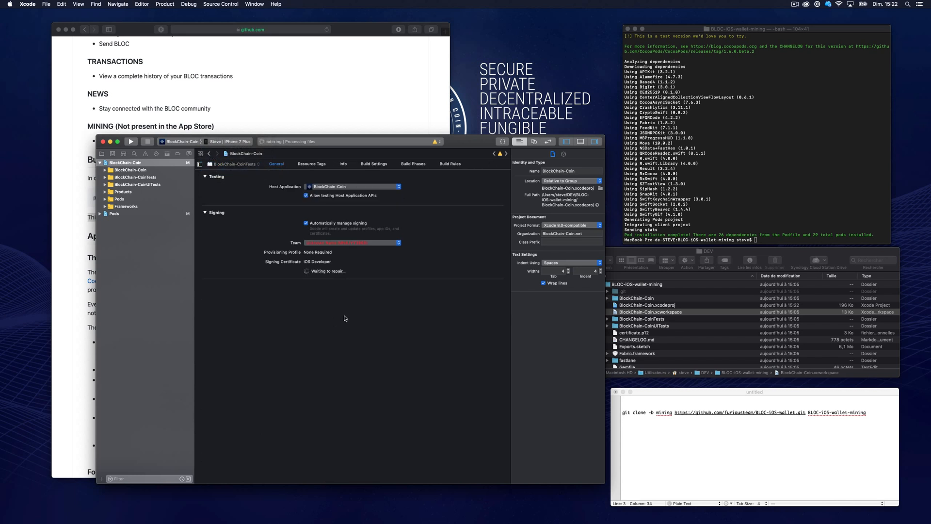
pyautogui.click(351, 242)
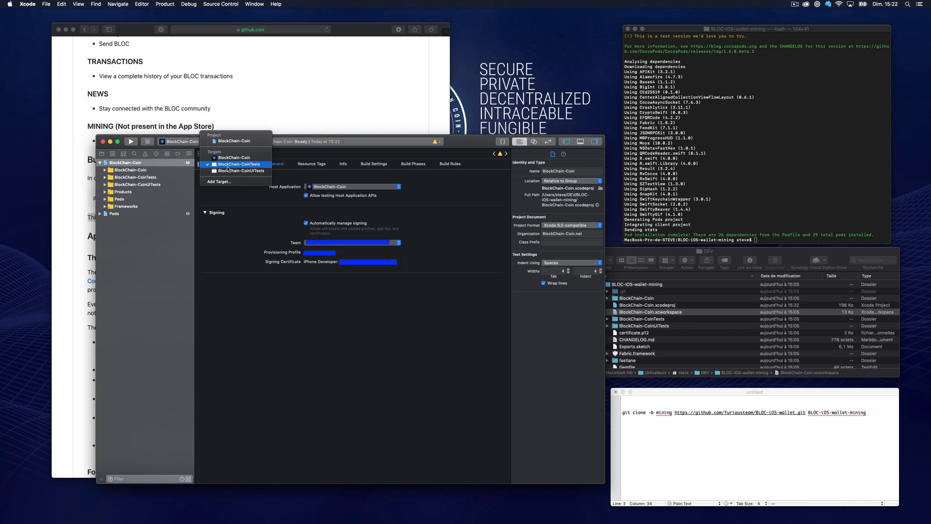
pyautogui.click(241, 164)
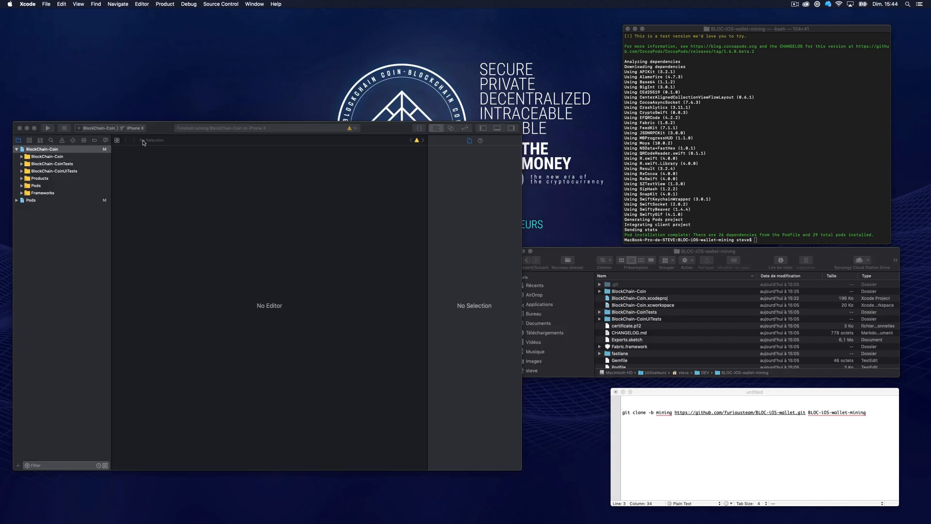
# - Select the iPhone X simulator as destination and build and run BlockChain-Coin on it
pyautogui.click(137, 127)
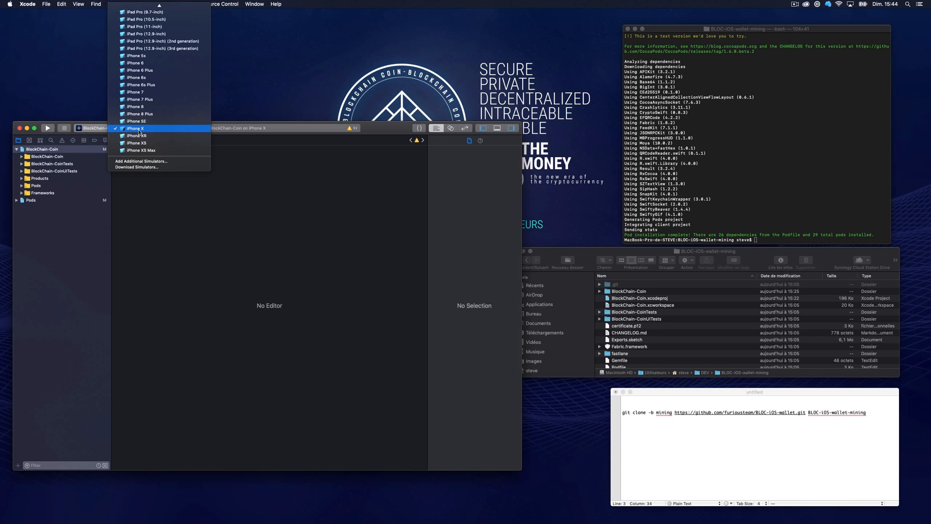
pyautogui.click(135, 128)
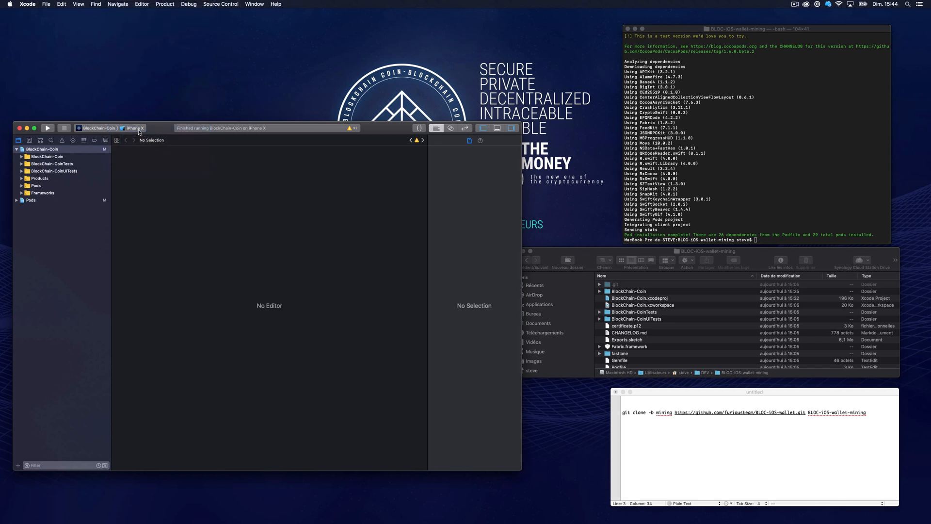
pyautogui.click(47, 127)
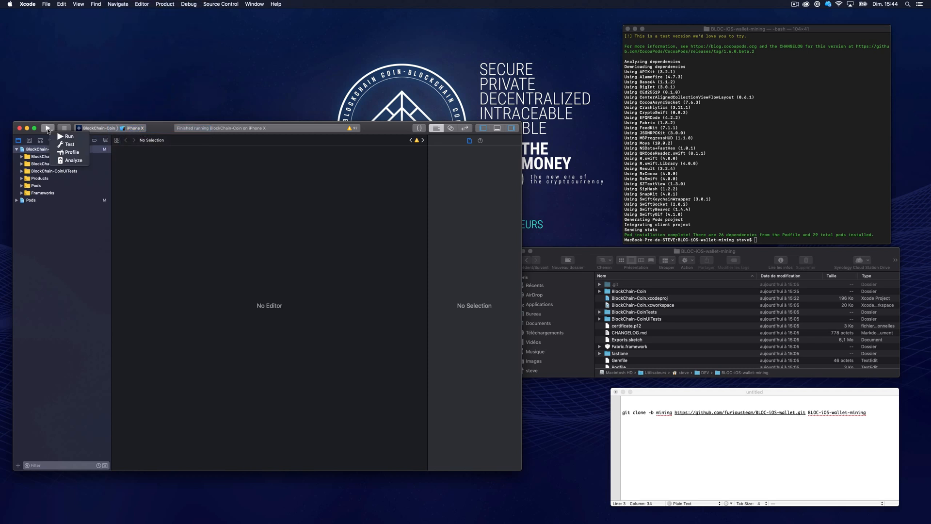
pyautogui.click(48, 128)
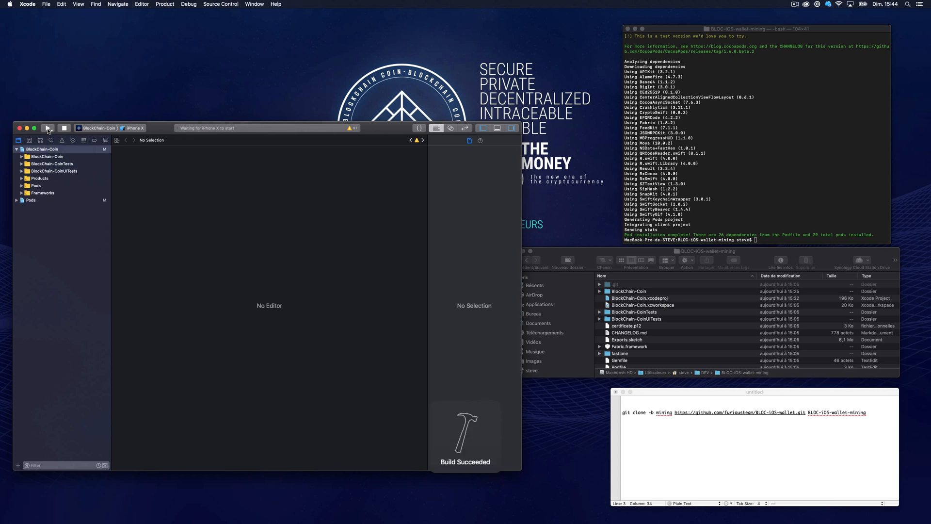
pyautogui.click(47, 128)
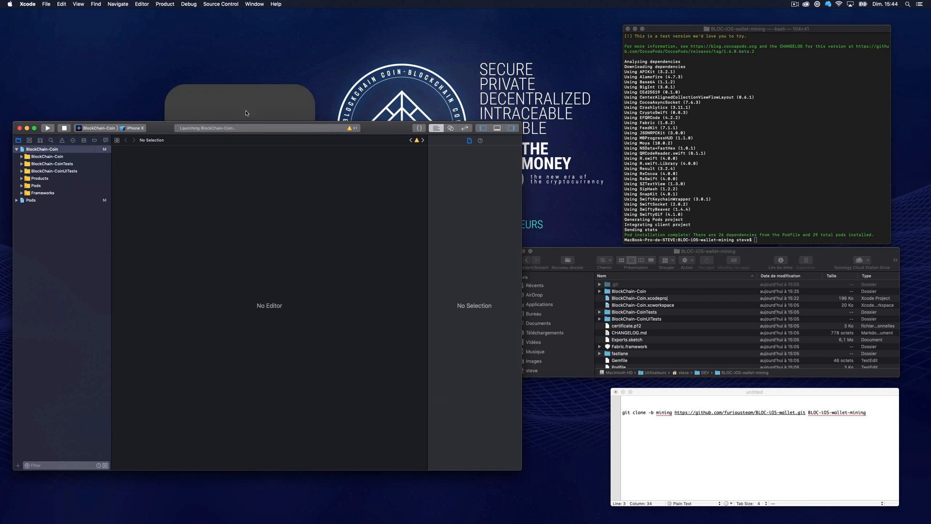
pyautogui.click(47, 127)
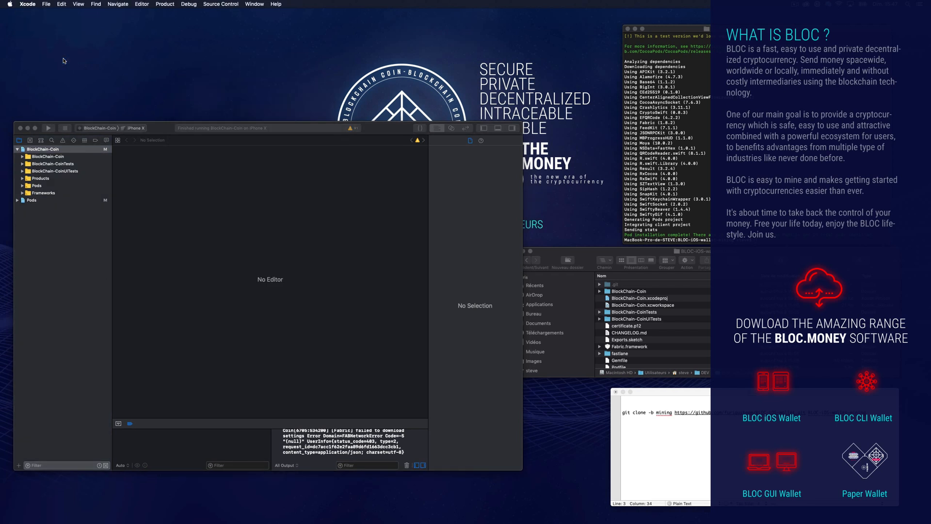
pyautogui.click(135, 128)
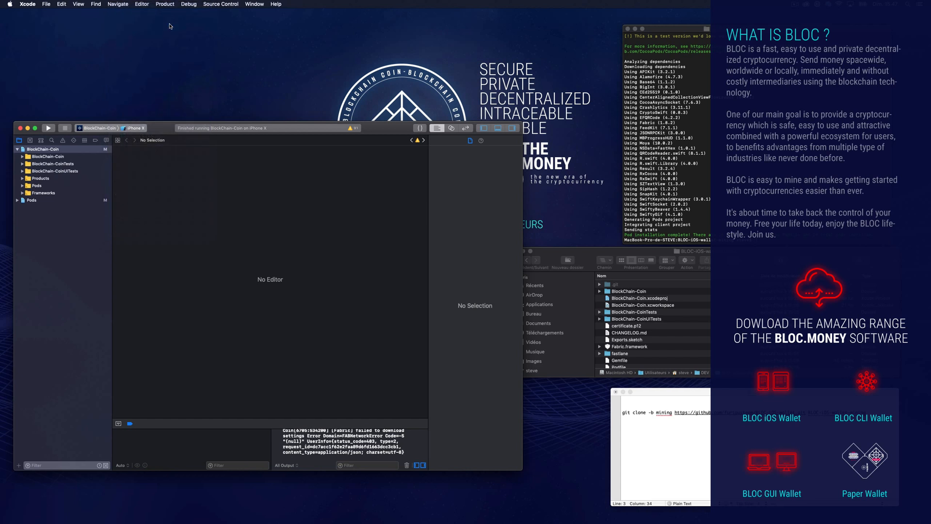
pyautogui.click(146, 128)
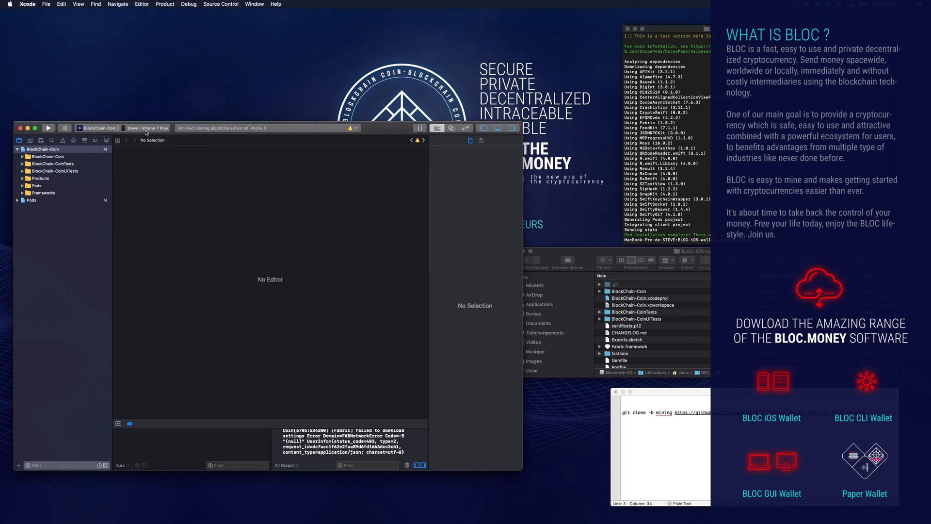
pyautogui.click(146, 128)
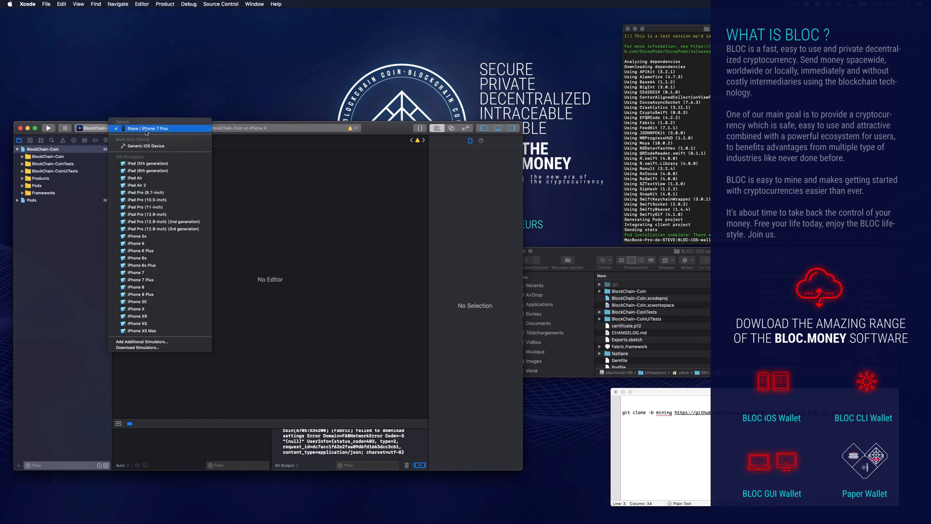
pyautogui.moveTo(148, 130)
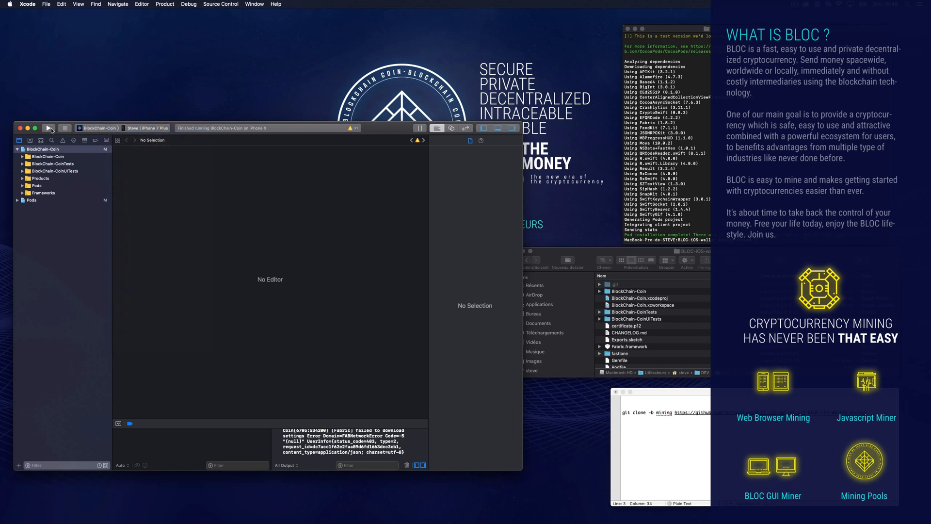
pyautogui.click(48, 128)
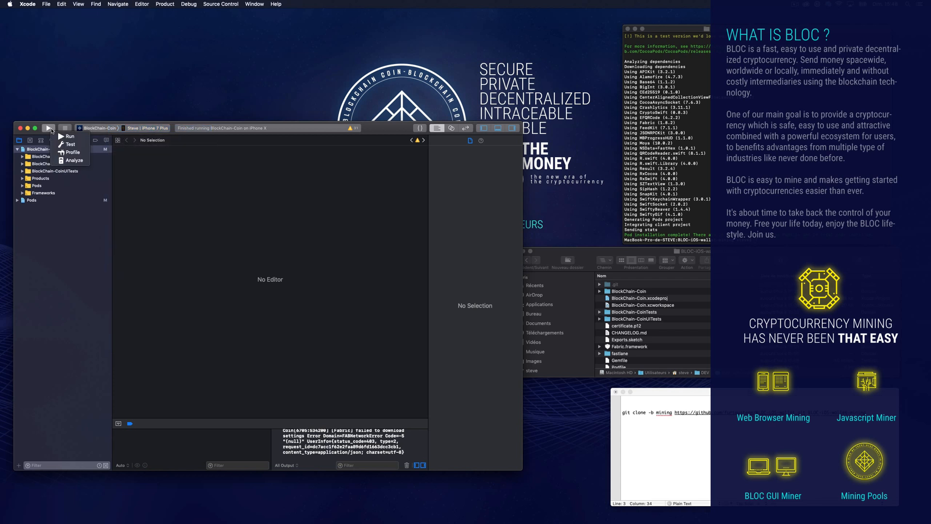
pyautogui.click(49, 128)
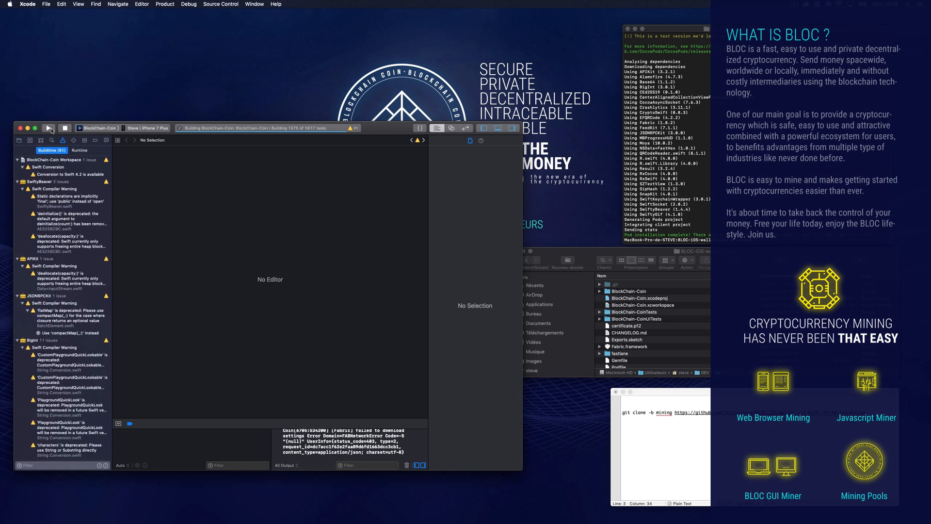
# - Let BlockChain-Coin run on the iPhone 7 Plus, then stop it
pyautogui.click(49, 128)
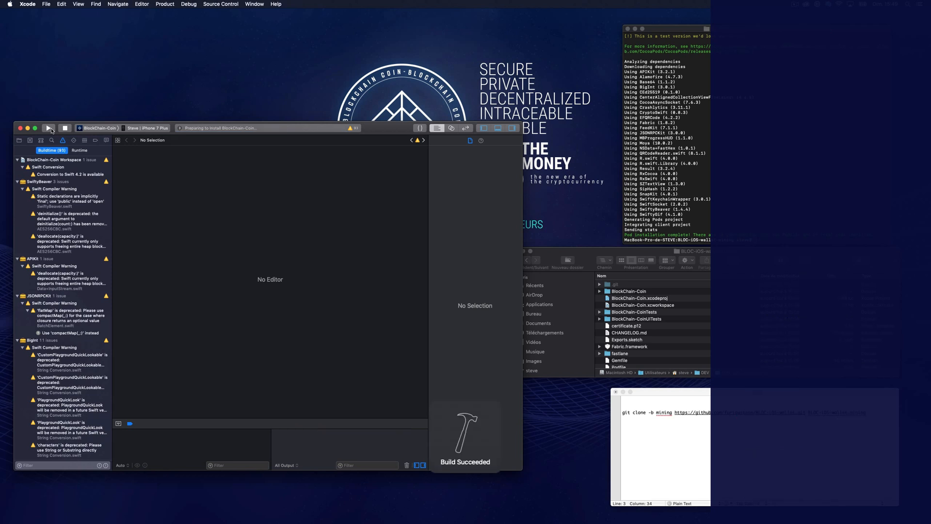
pyautogui.click(48, 128)
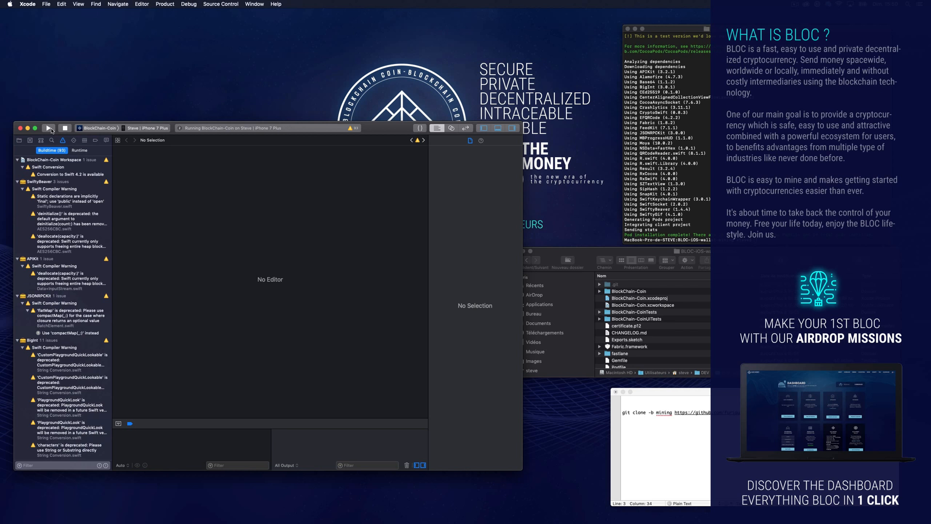
pyautogui.click(48, 128)
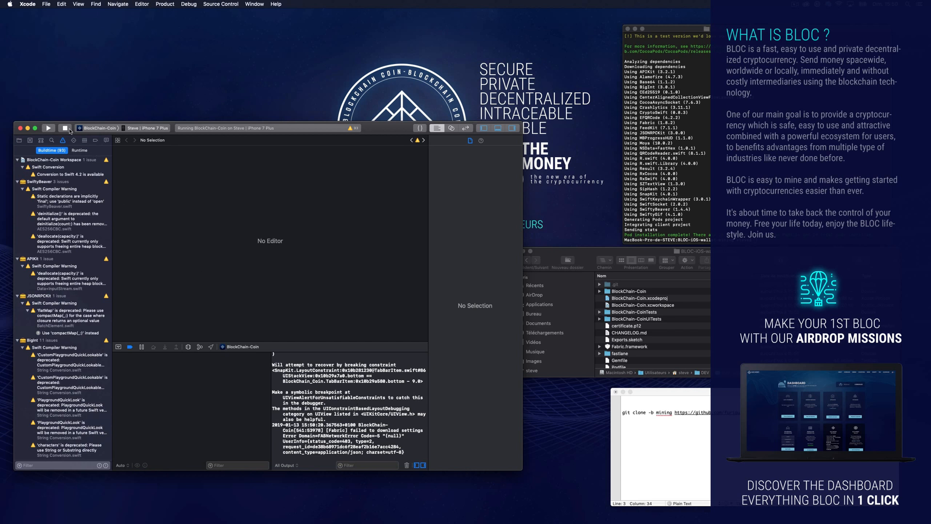
pyautogui.click(66, 128)
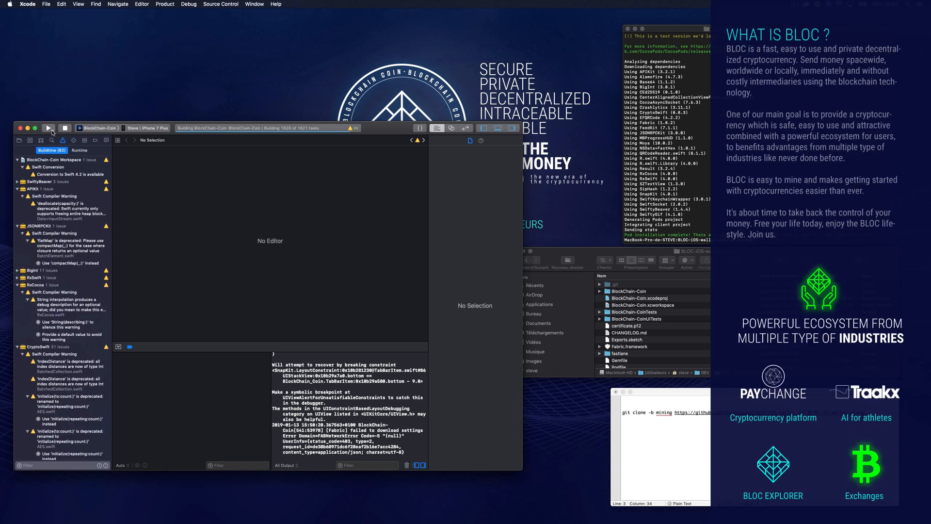
# - Rerun BlockChain-Coin on the iPhone 7 Plus and stop it once it finishes
pyautogui.click(48, 128)
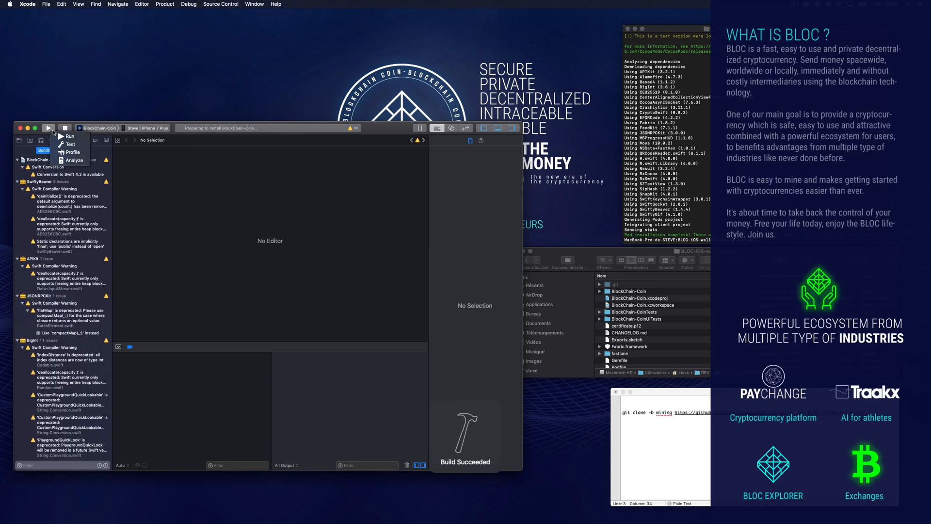
pyautogui.click(48, 128)
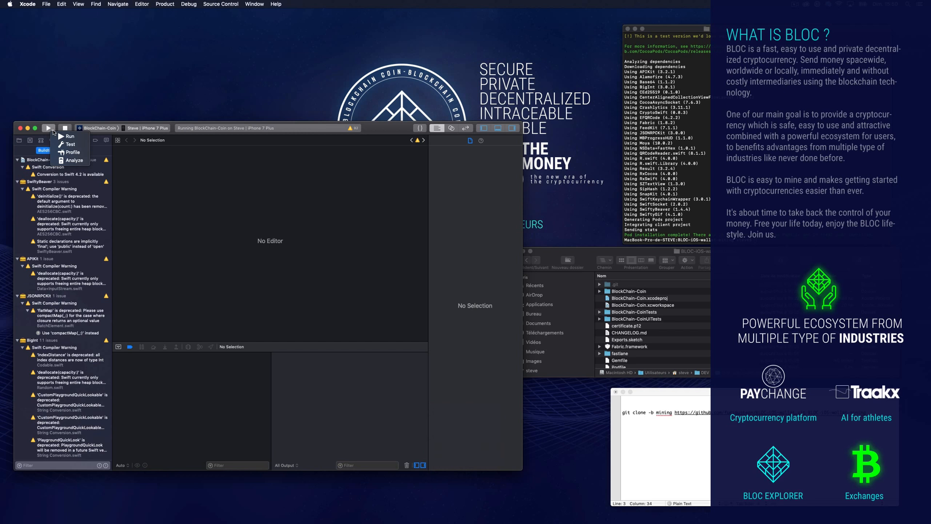
pyautogui.click(48, 127)
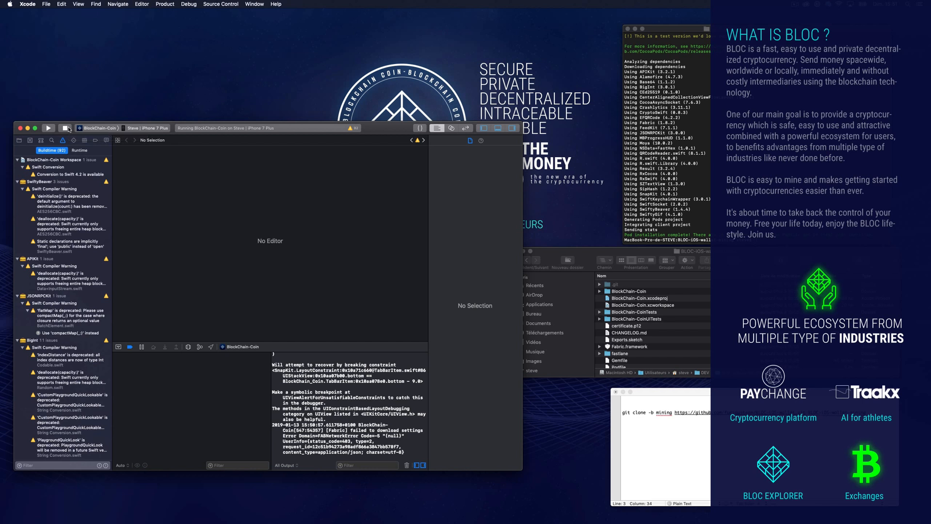
pyautogui.click(67, 128)
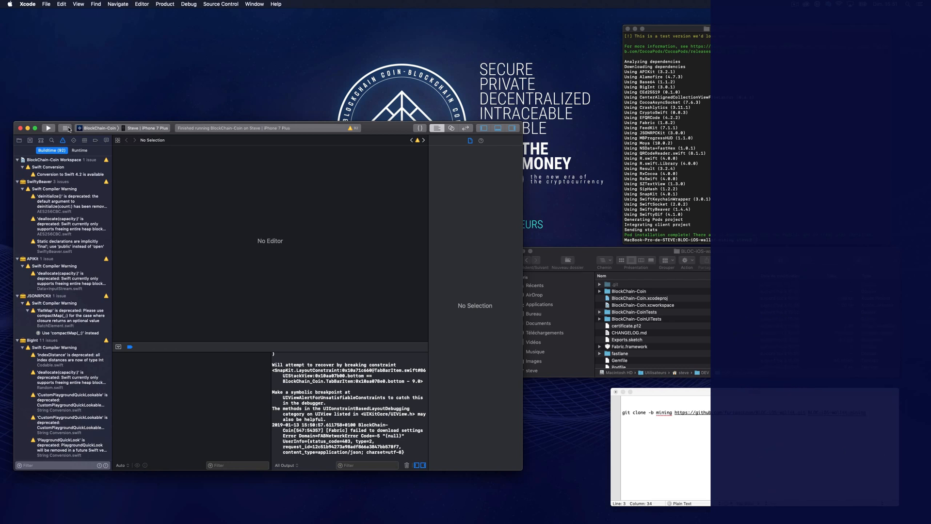